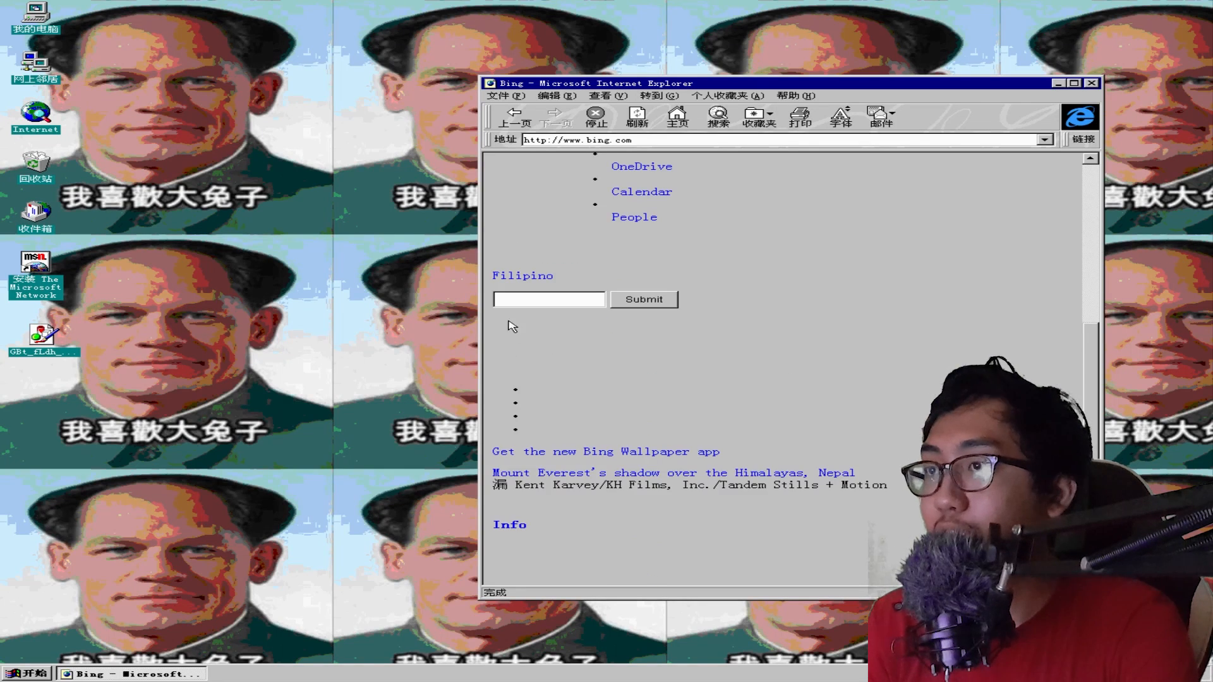
Step: Submit the Bing search question about June 4, 1989
{"action": "type", "text": "d on june 4, 1989?"}
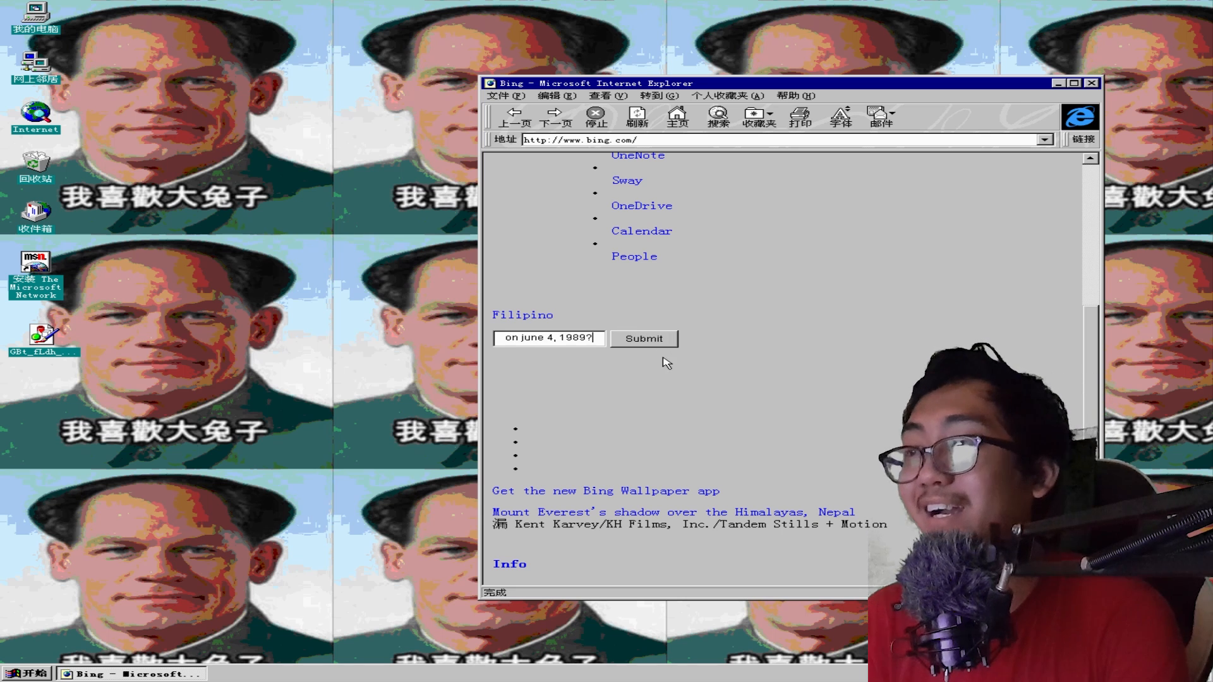
{"action": "left_click", "coordinate": [644, 338]}
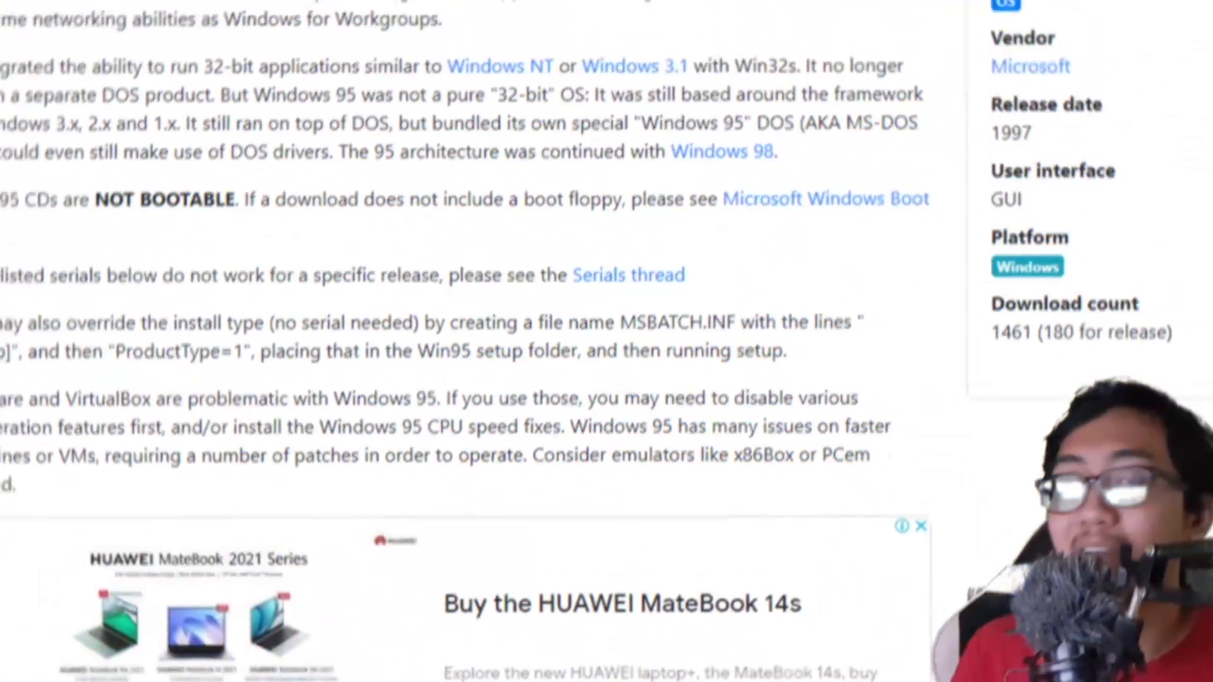
Step: Scroll the WinWorld Windows 95 OSR2.1 page to the installation instructions and downloads table
{"action": "scroll", "scroll_direction": "down", "scroll_amount": 3}
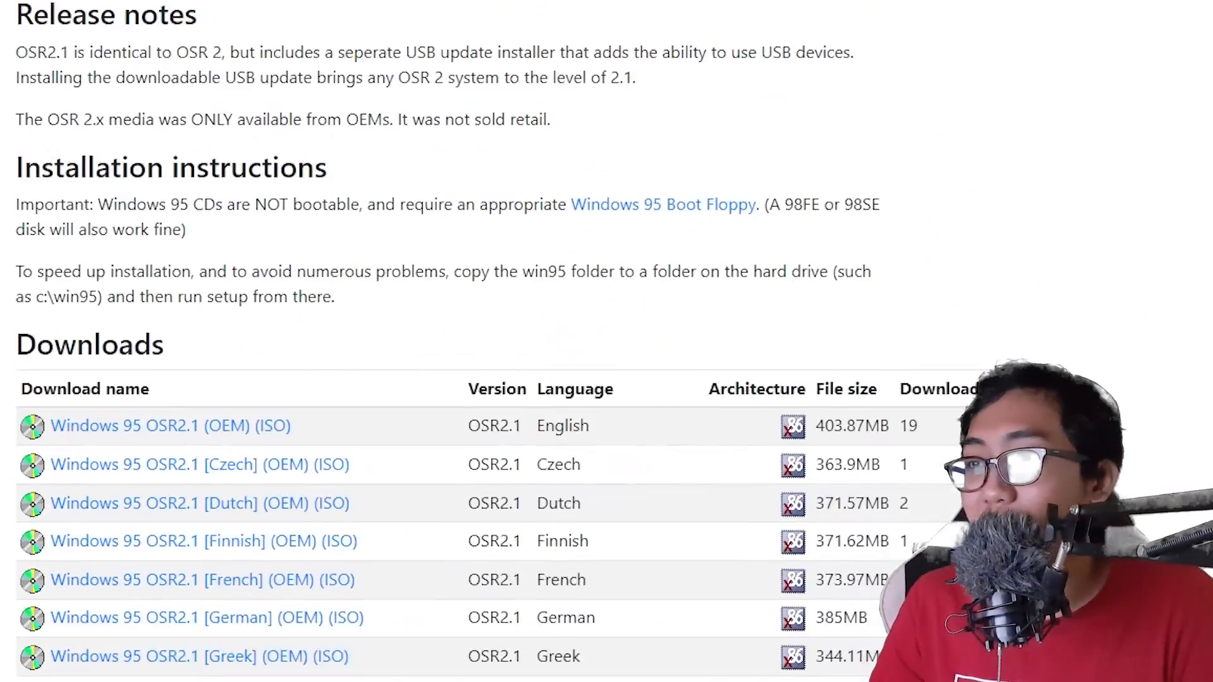
{"action": "scroll", "scroll_direction": "down", "scroll_amount": 3}
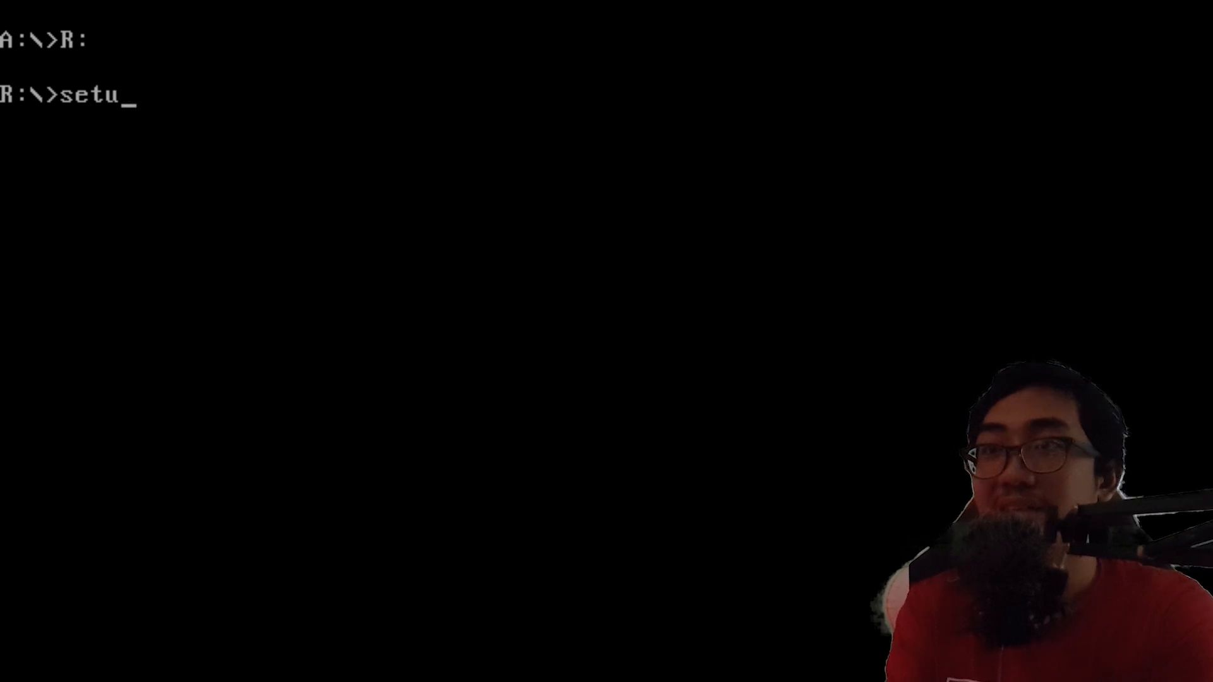
Step: Run setup from the R:\ prompt and continue past the Windows 95 welcome screen
{"action": "key", "text": "Return"}
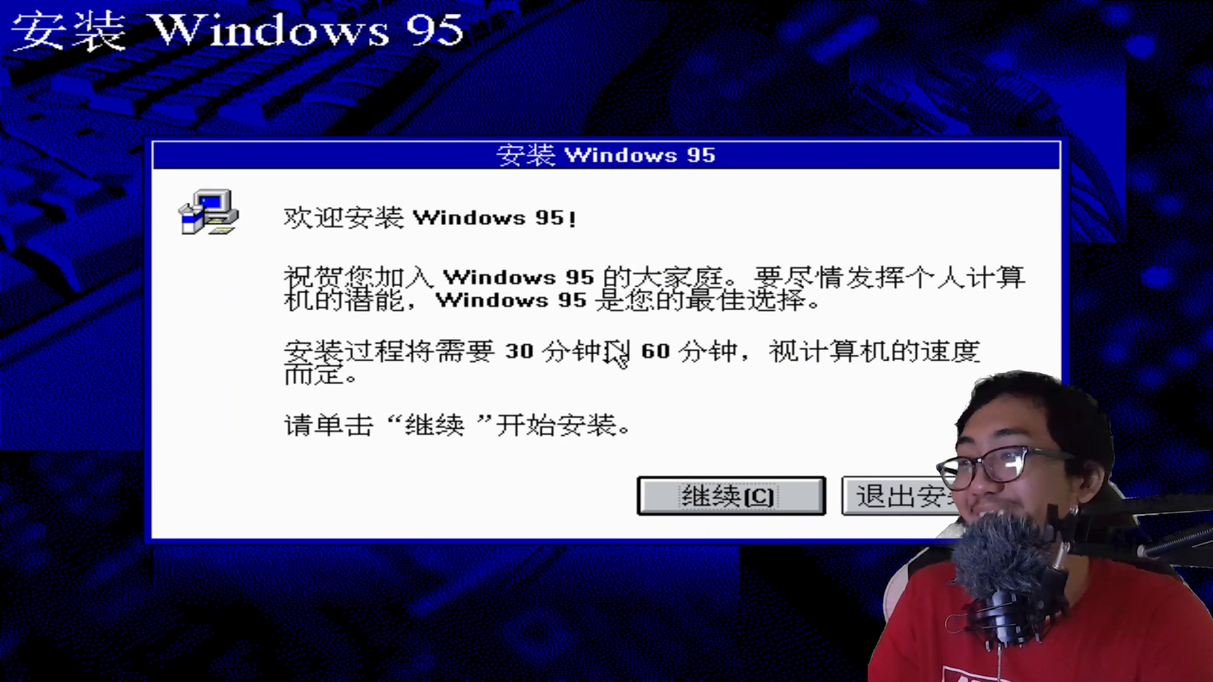
{"action": "mouse_move", "coordinate": [755, 386]}
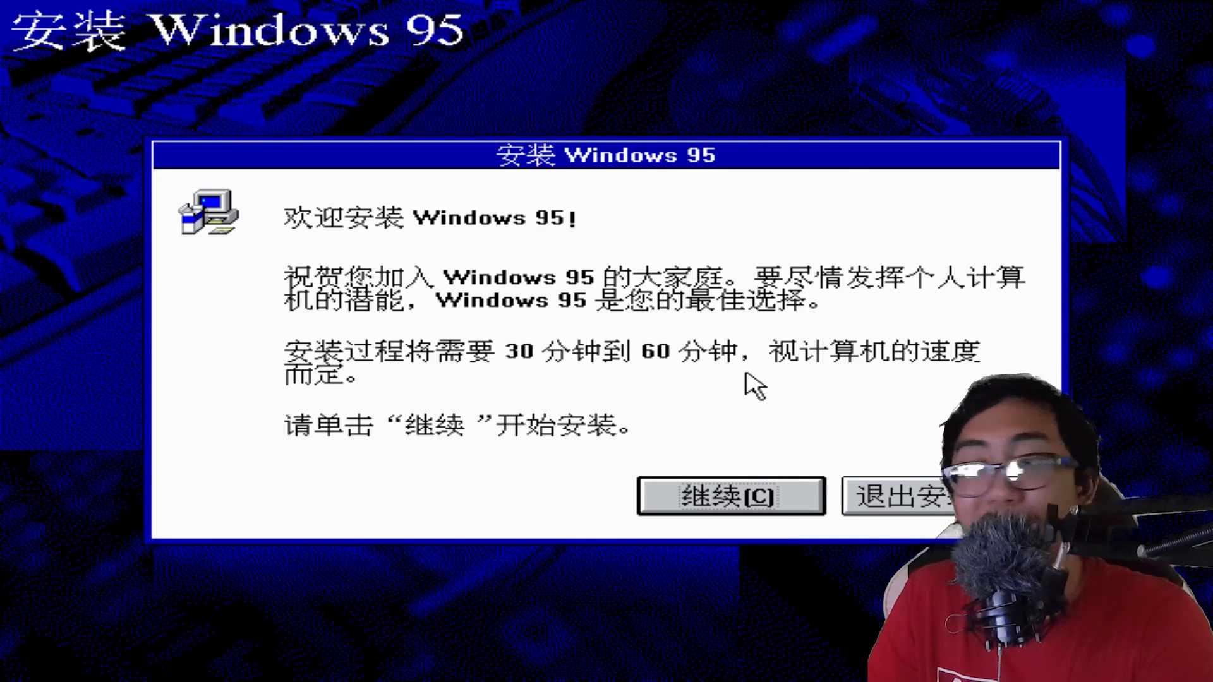
{"action": "left_click", "coordinate": [729, 495]}
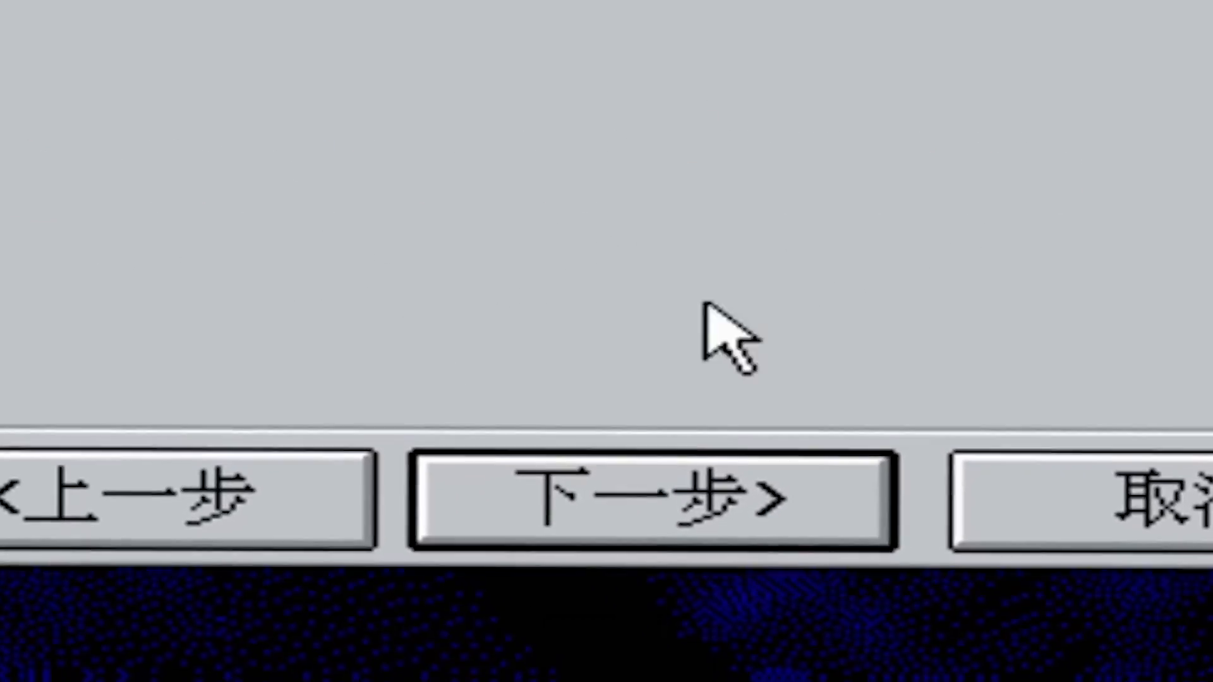
Step: Install into C:\WINDOWS and get a valid product key accepted after the invalid one
{"action": "left_click", "coordinate": [646, 496]}
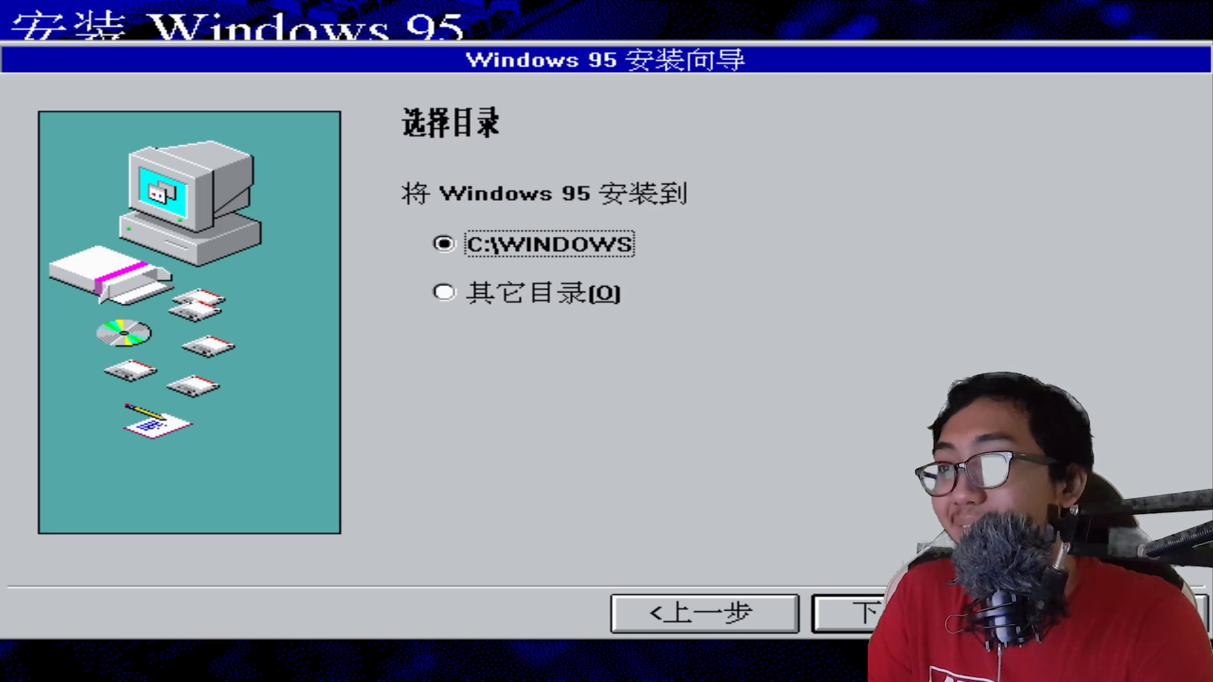
{"action": "left_click", "coordinate": [851, 613]}
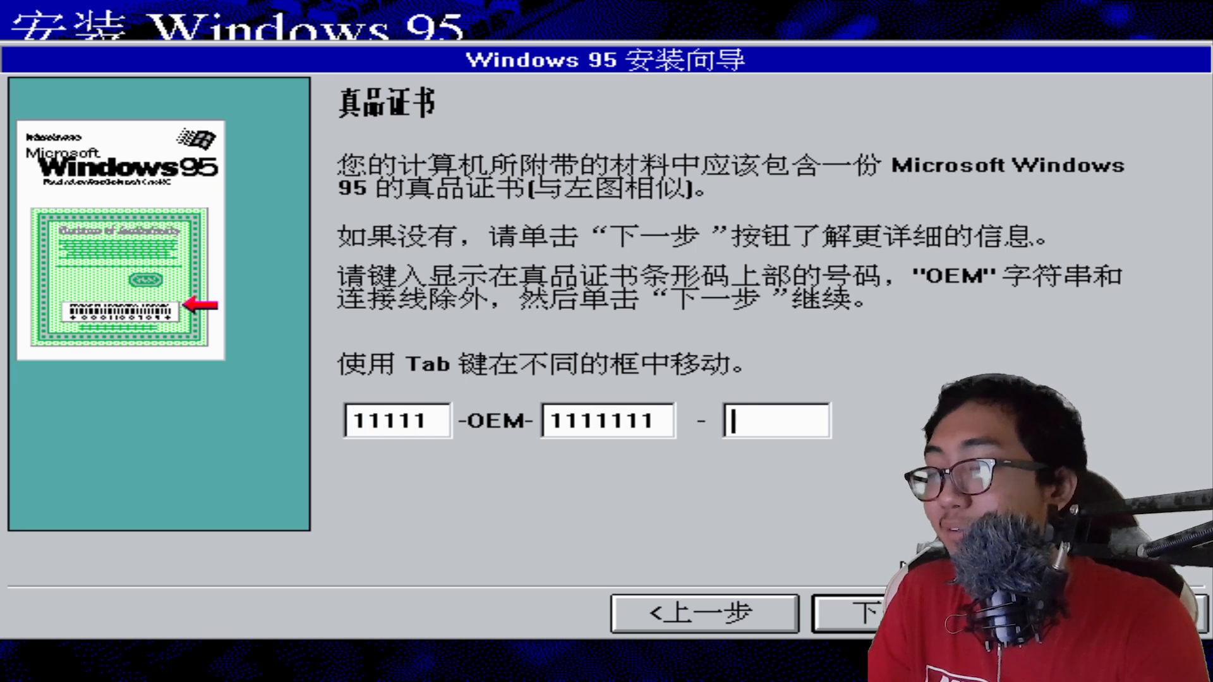
{"action": "left_click", "coordinate": [852, 613]}
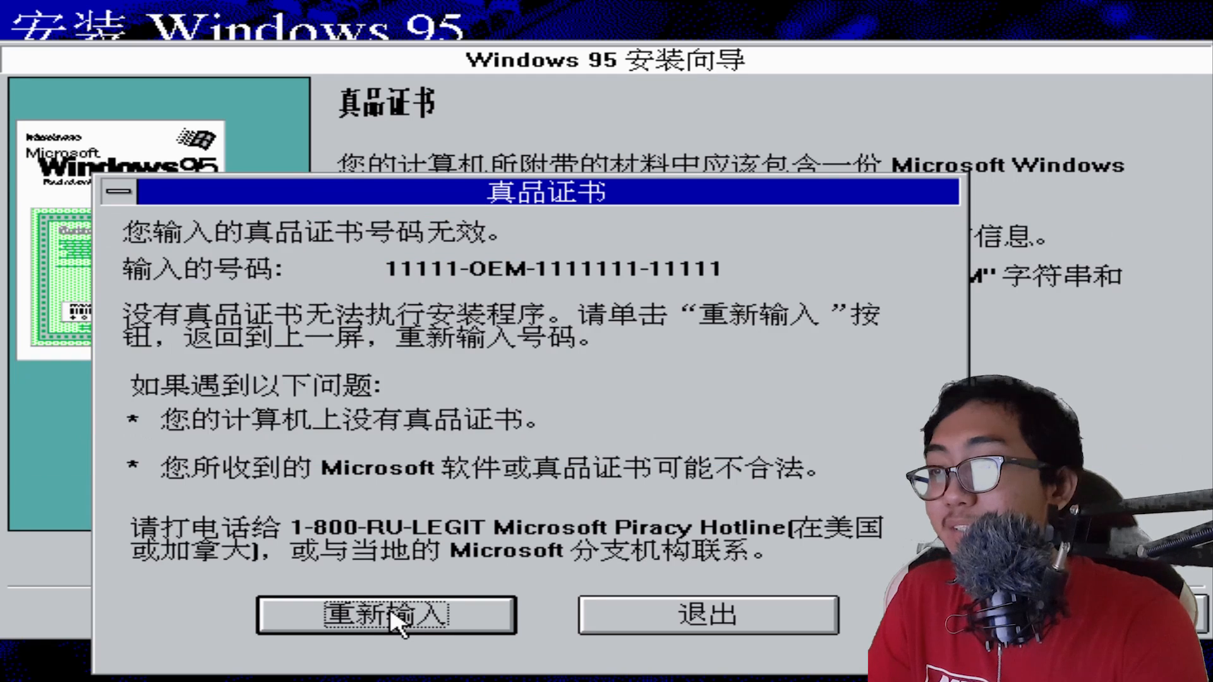
{"action": "left_click", "coordinate": [385, 614]}
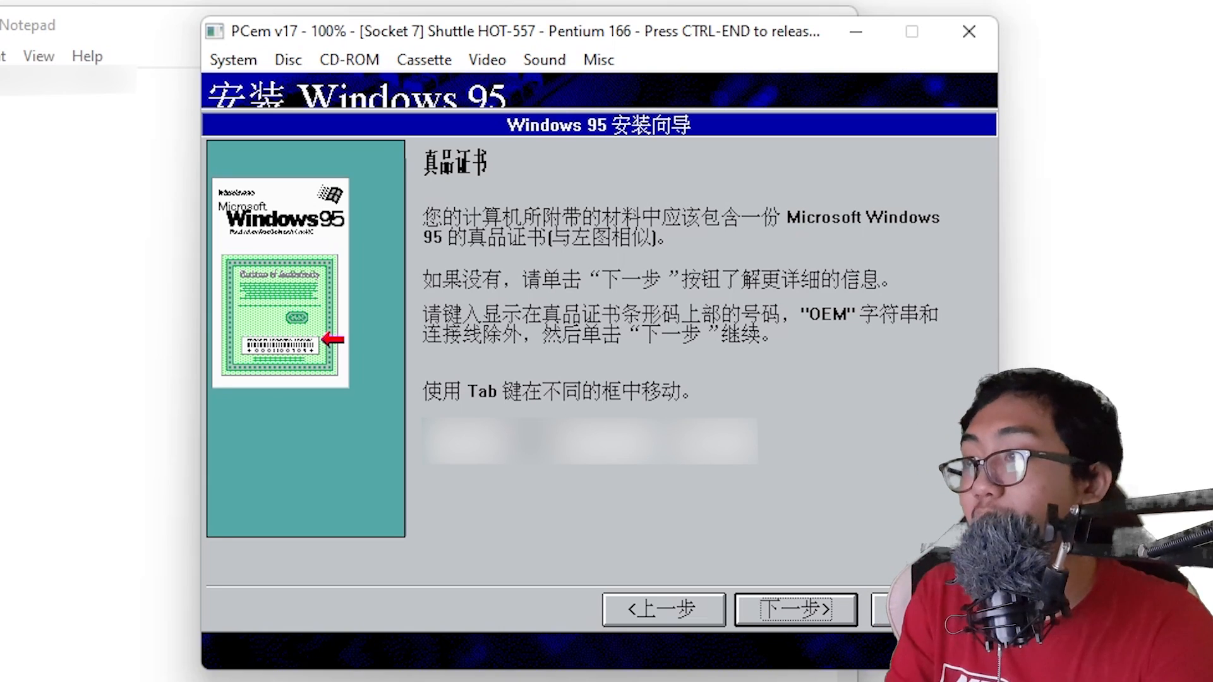
{"action": "left_click", "coordinate": [795, 610]}
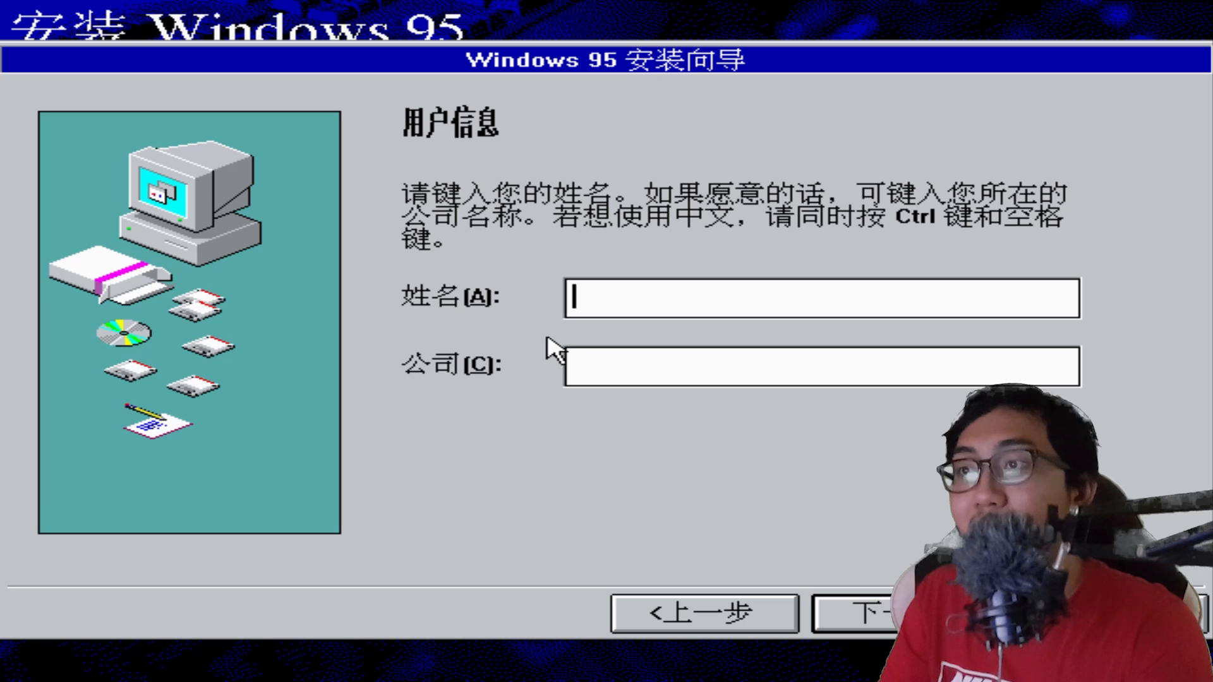
{"action": "mouse_move", "coordinate": [642, 492]}
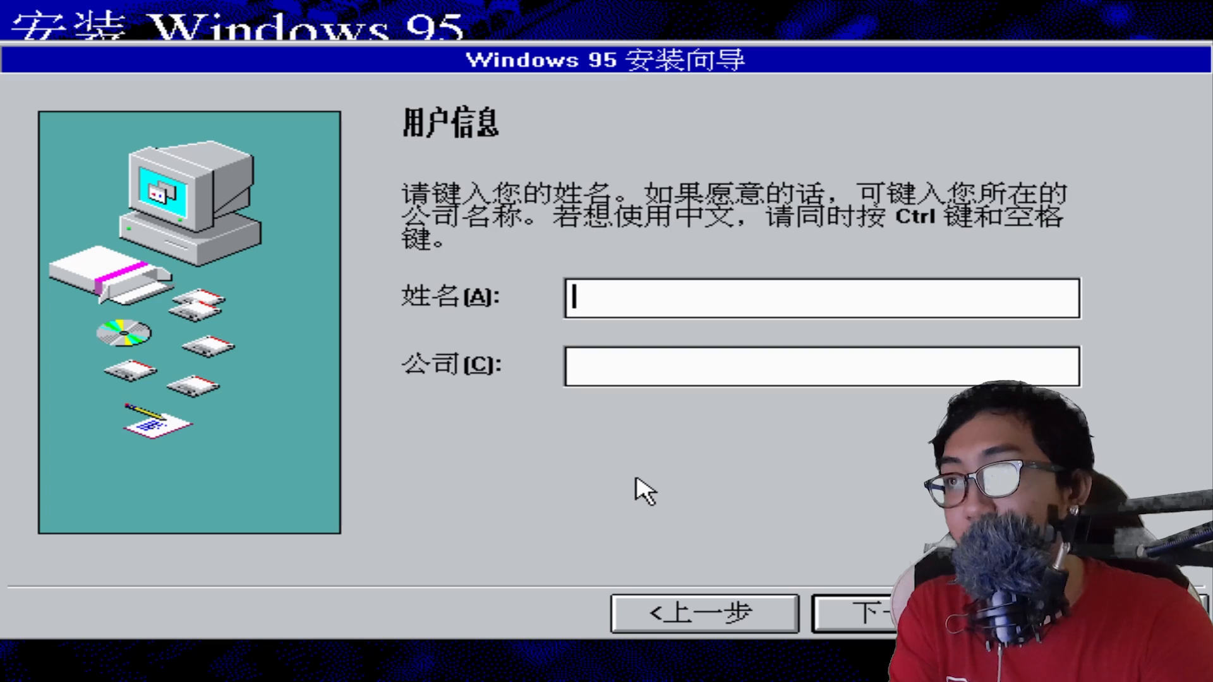
Step: Enter user name 'Zhong Xi' and company 'CCP' and advance Setup
{"action": "type", "text": "Zhong Xi"}
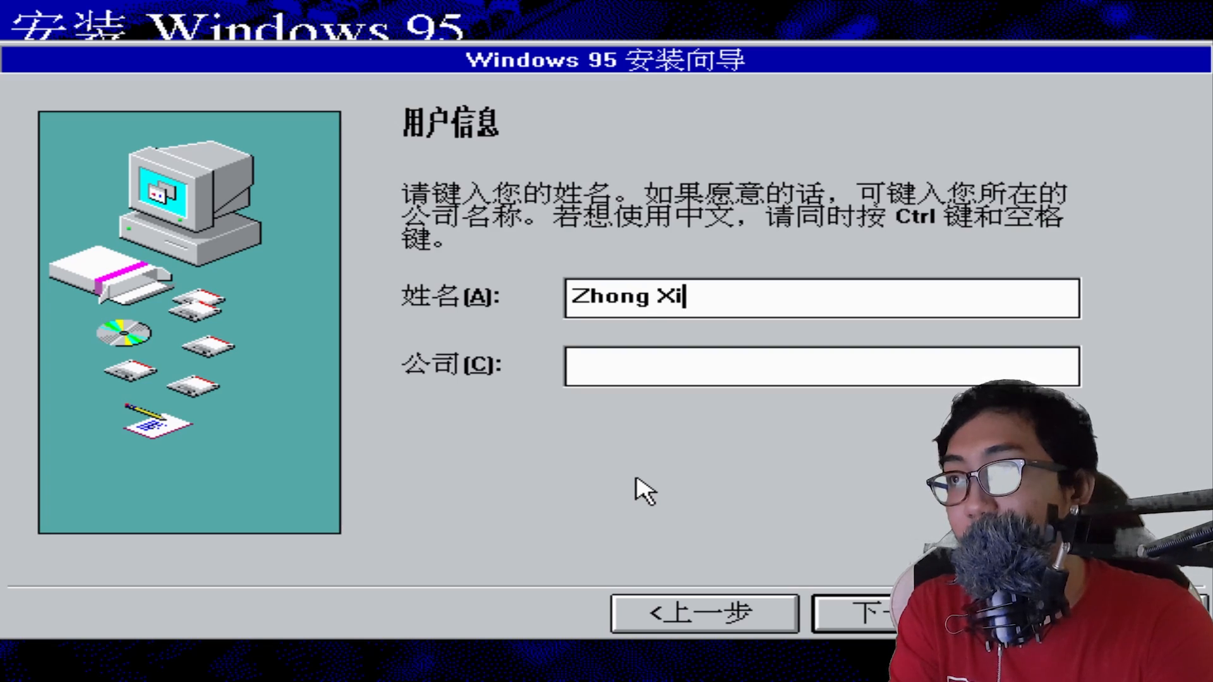
{"action": "type", "text": "CCP"}
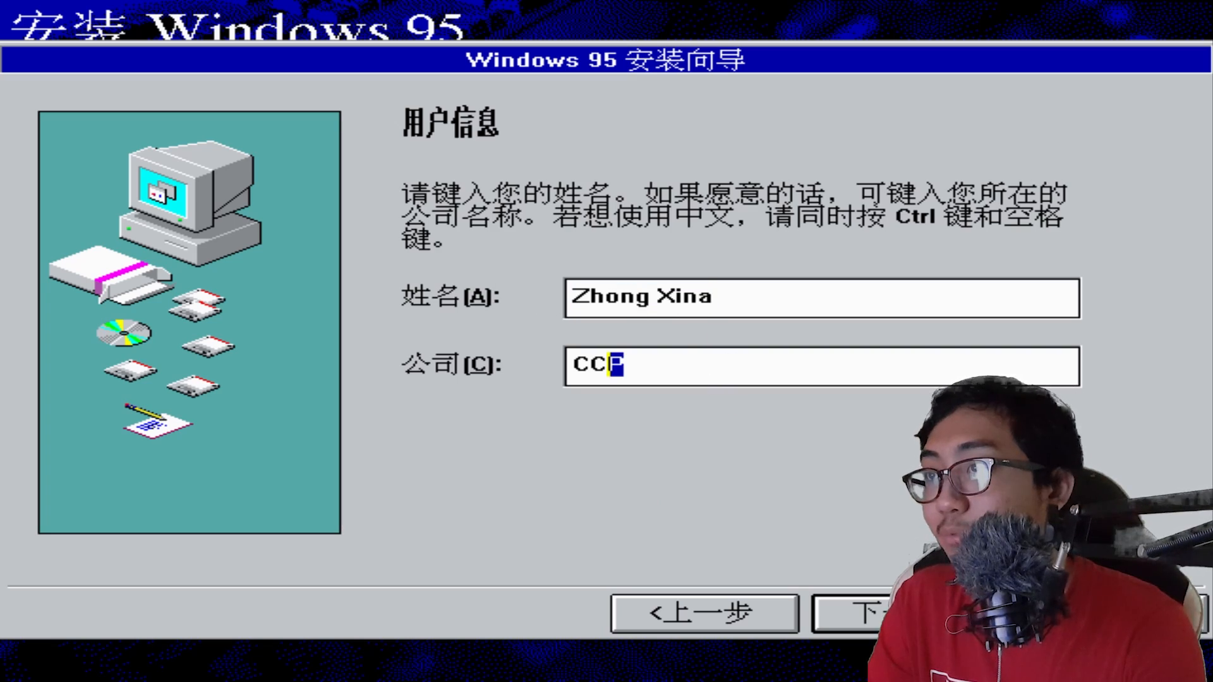
{"action": "left_click", "coordinate": [855, 613]}
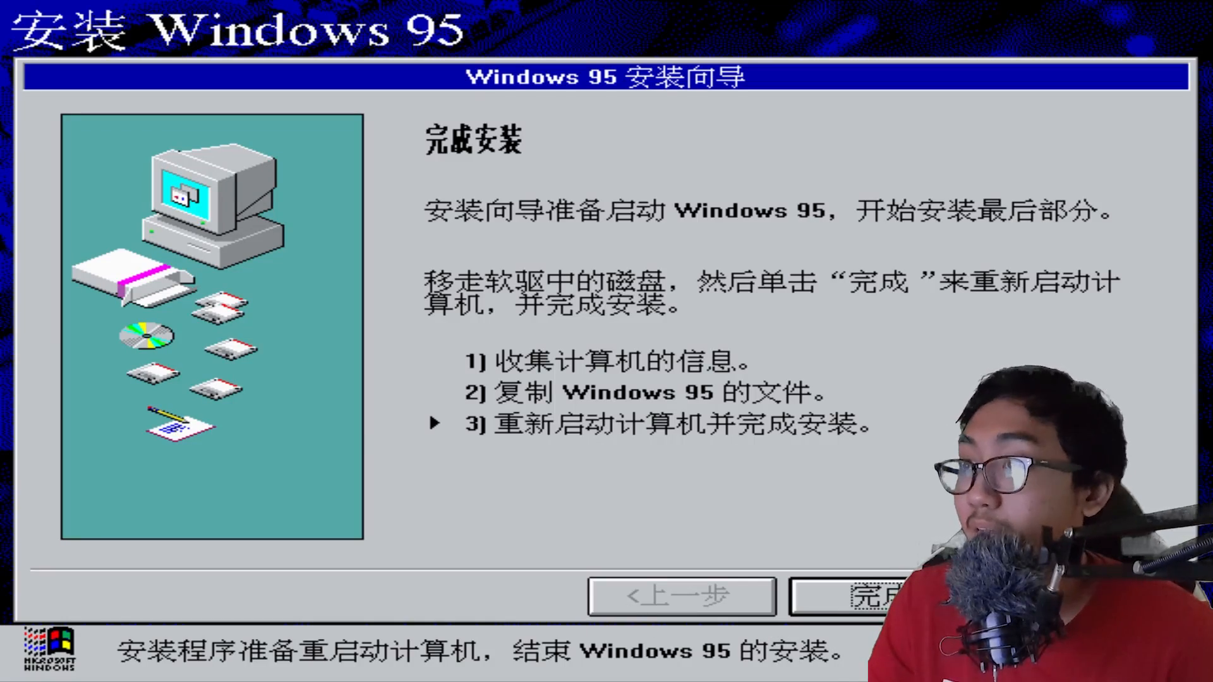
Step: Finish Setup and confirm the floppy-disk warning so the machine restarts
{"action": "left_click", "coordinate": [859, 597]}
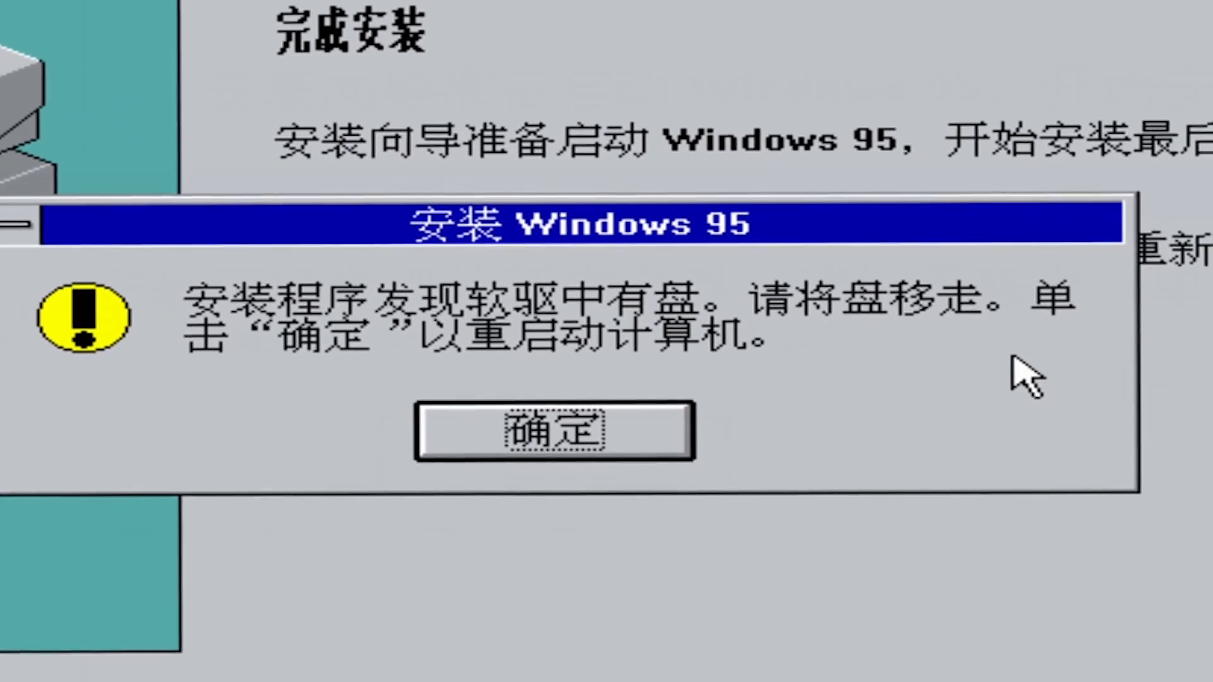
{"action": "left_click", "coordinate": [553, 430]}
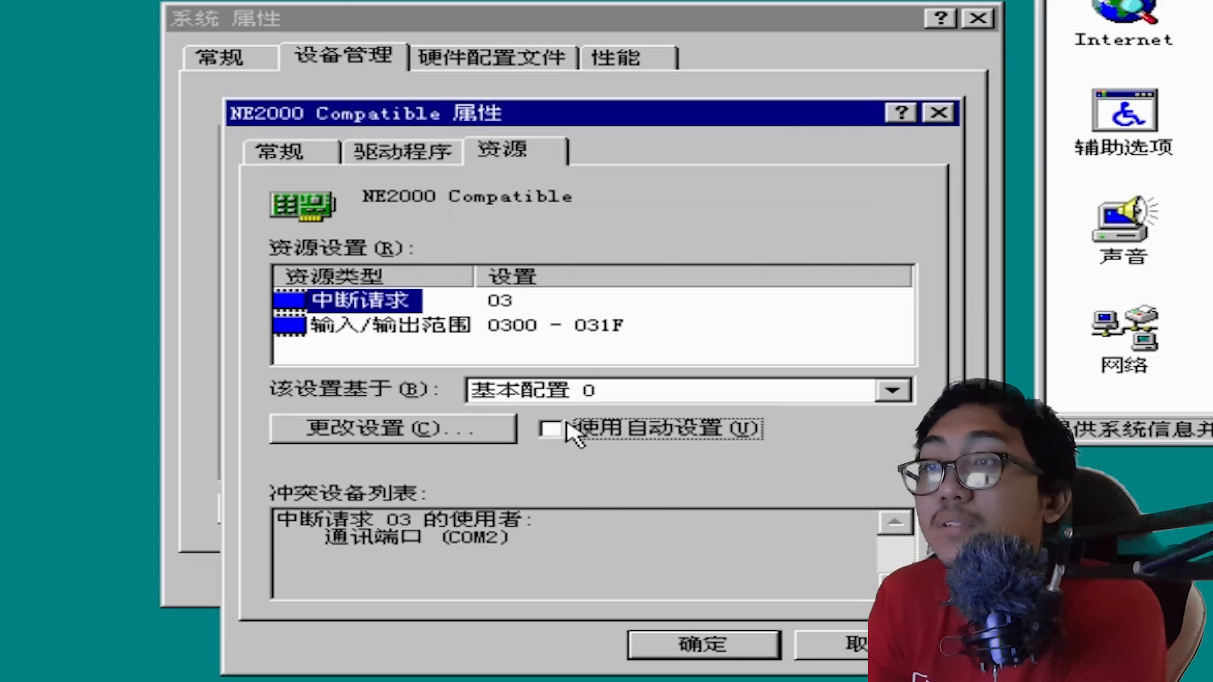
{"action": "left_click", "coordinate": [391, 428]}
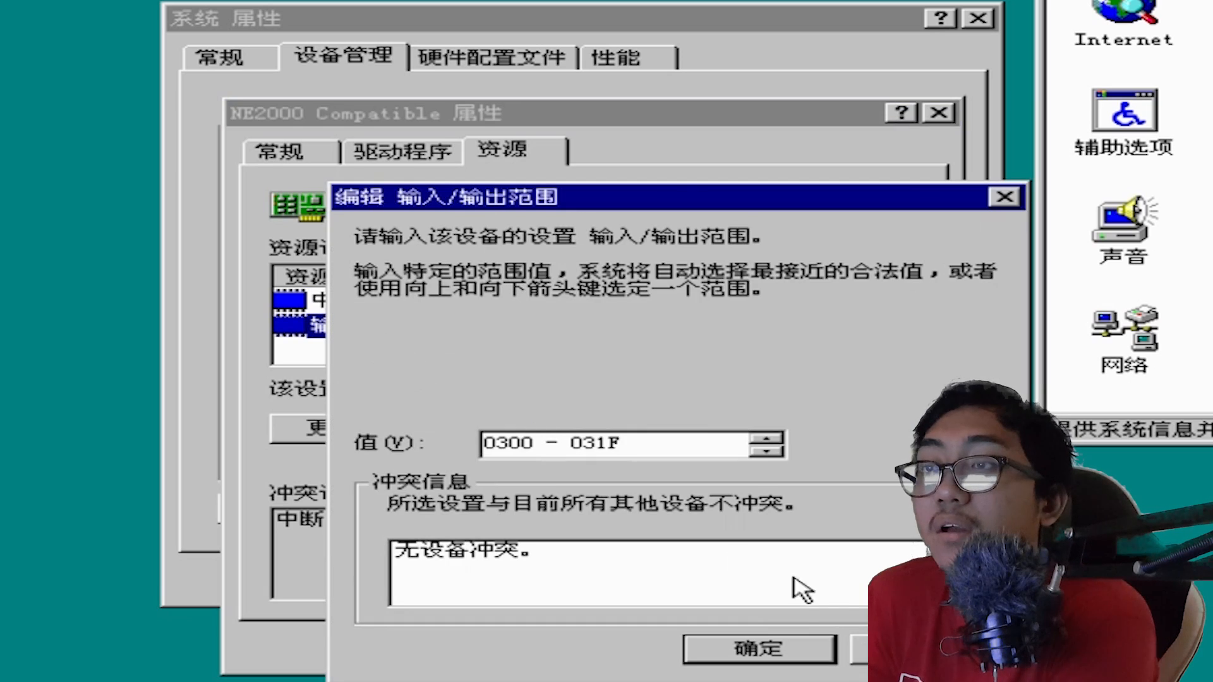
{"action": "left_click", "coordinate": [757, 649]}
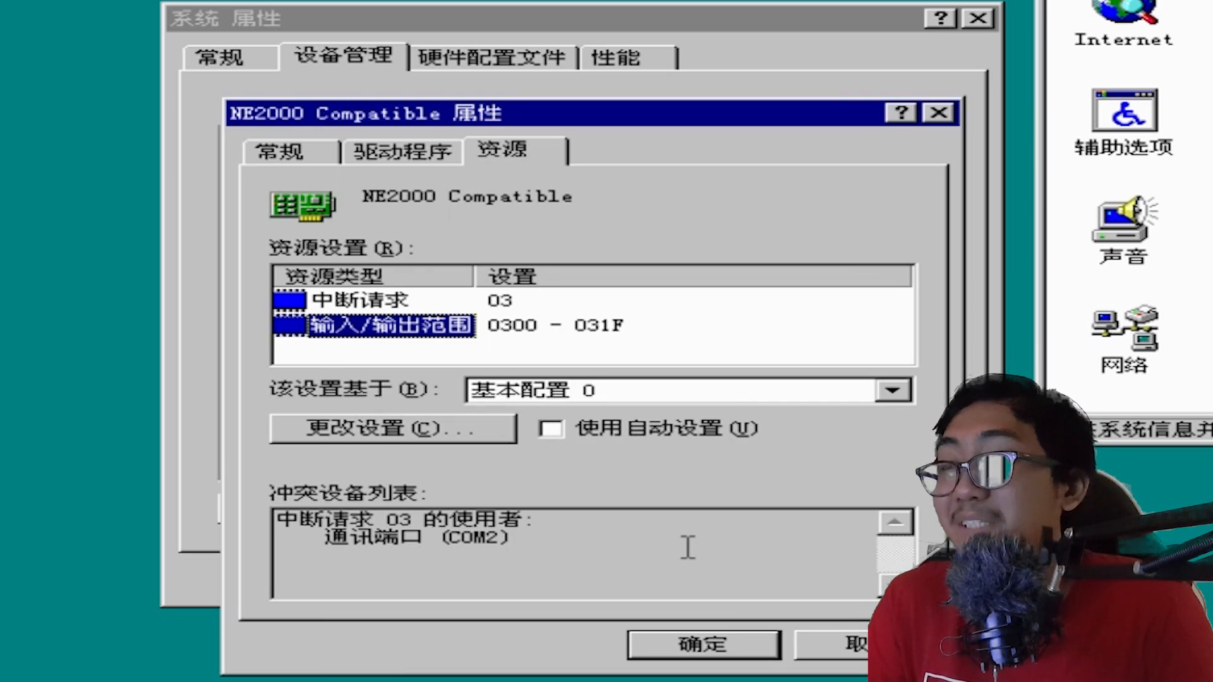
{"action": "mouse_move", "coordinate": [371, 309]}
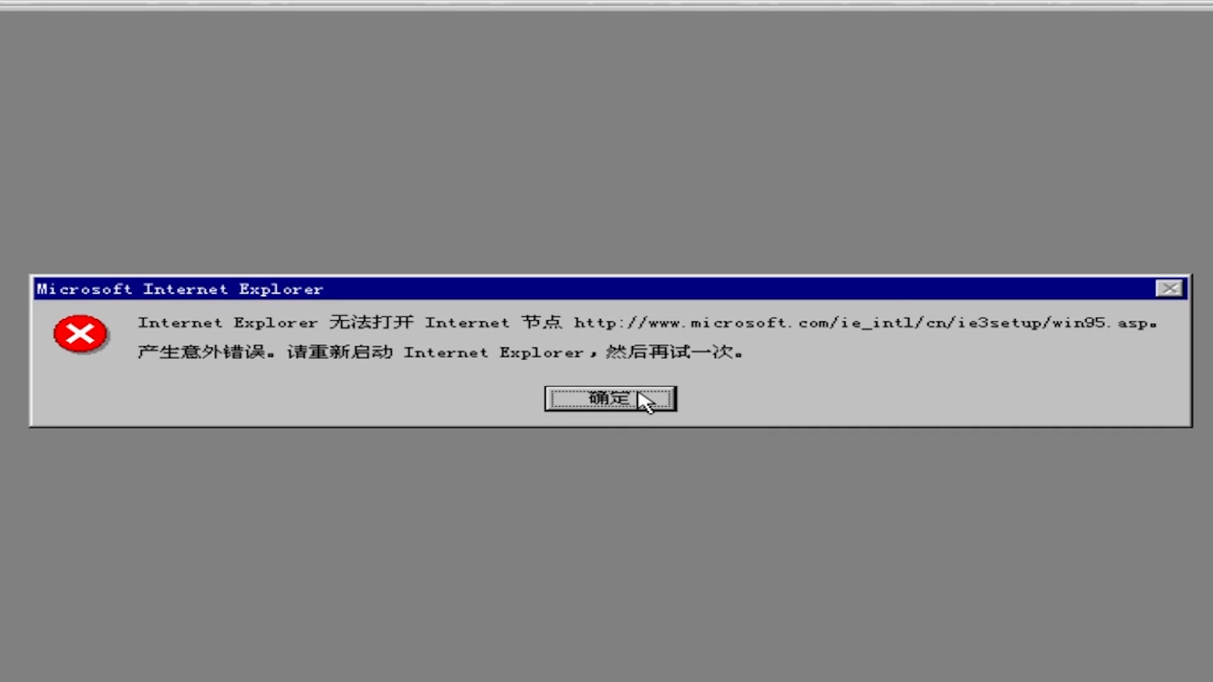
{"action": "left_click", "coordinate": [609, 400]}
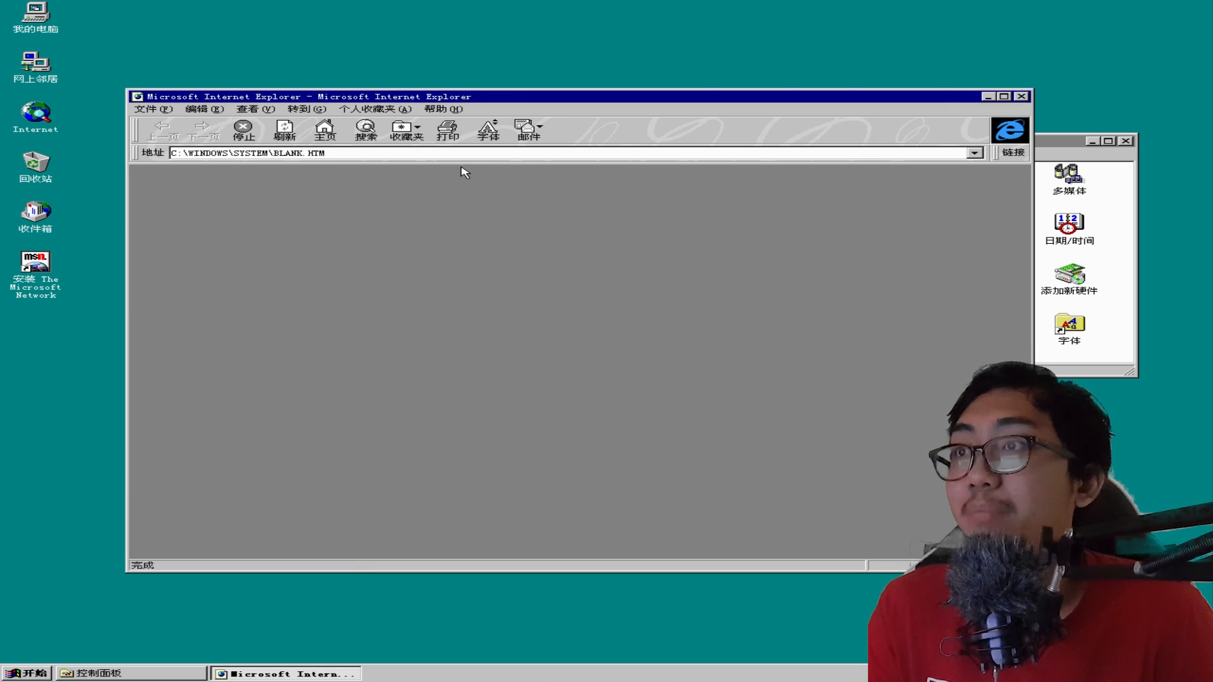
{"action": "type", "text": "www.bing"}
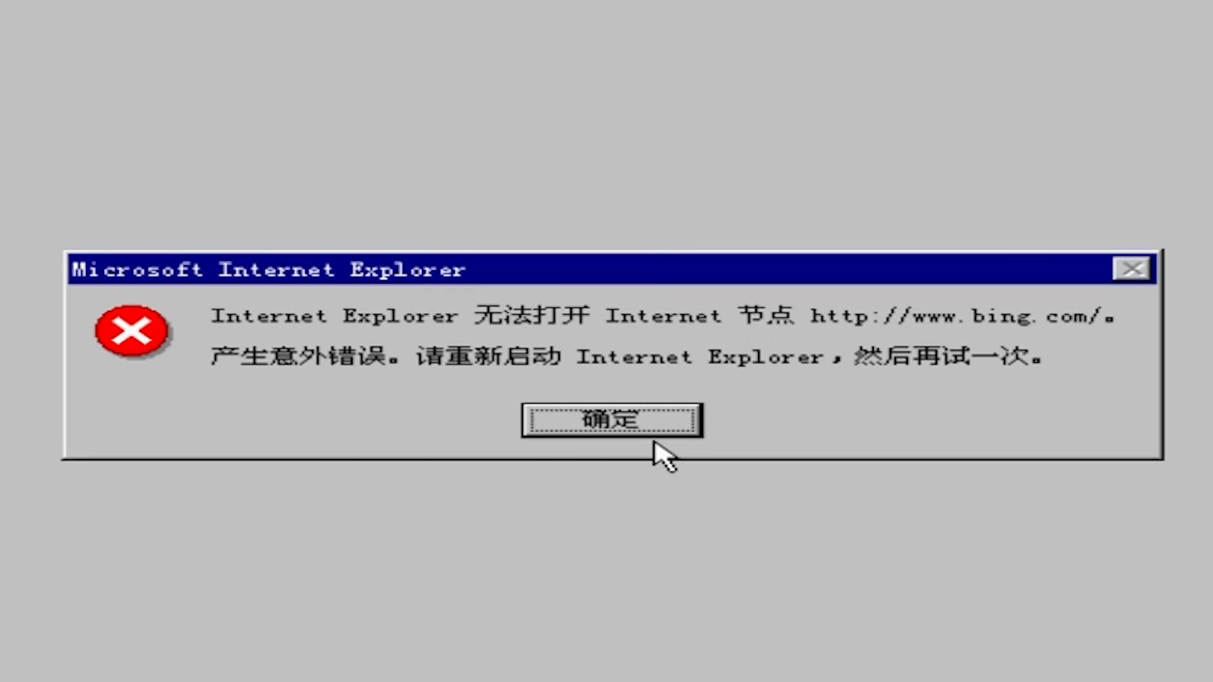
{"action": "left_click", "coordinate": [610, 420]}
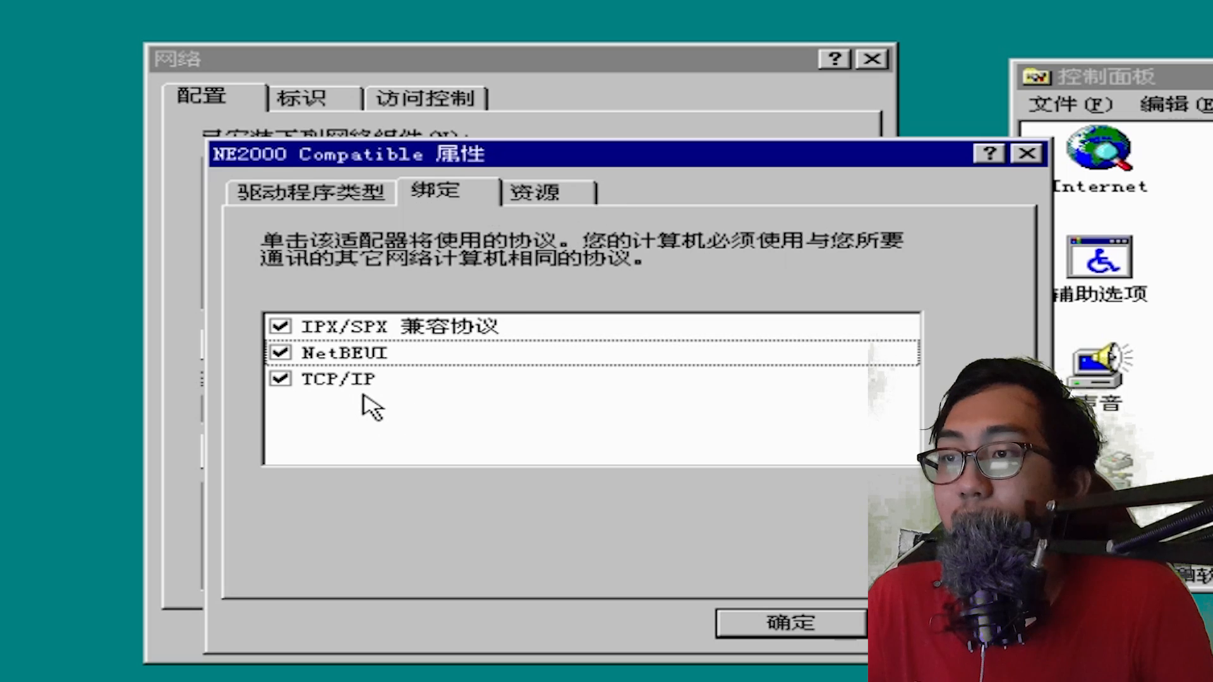
Step: Bind TCP/IP to the NE2000 adapter, save the network settings, and restart Windows
{"action": "left_click", "coordinate": [790, 623]}
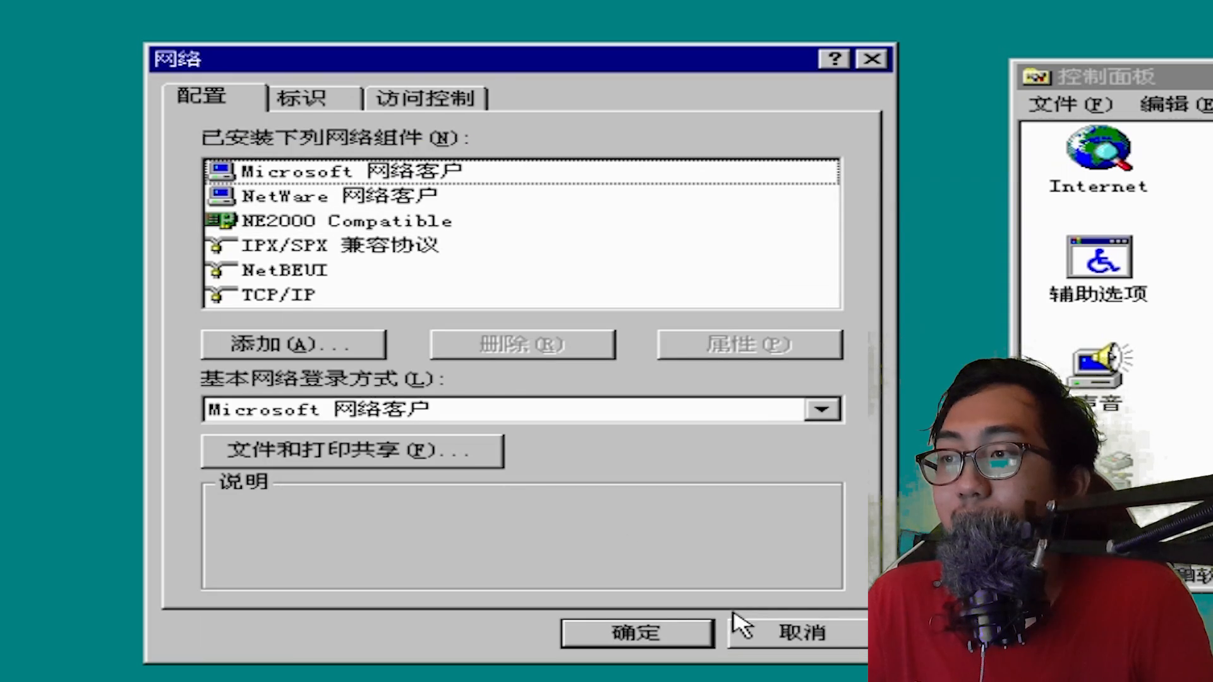
{"action": "left_click", "coordinate": [636, 632]}
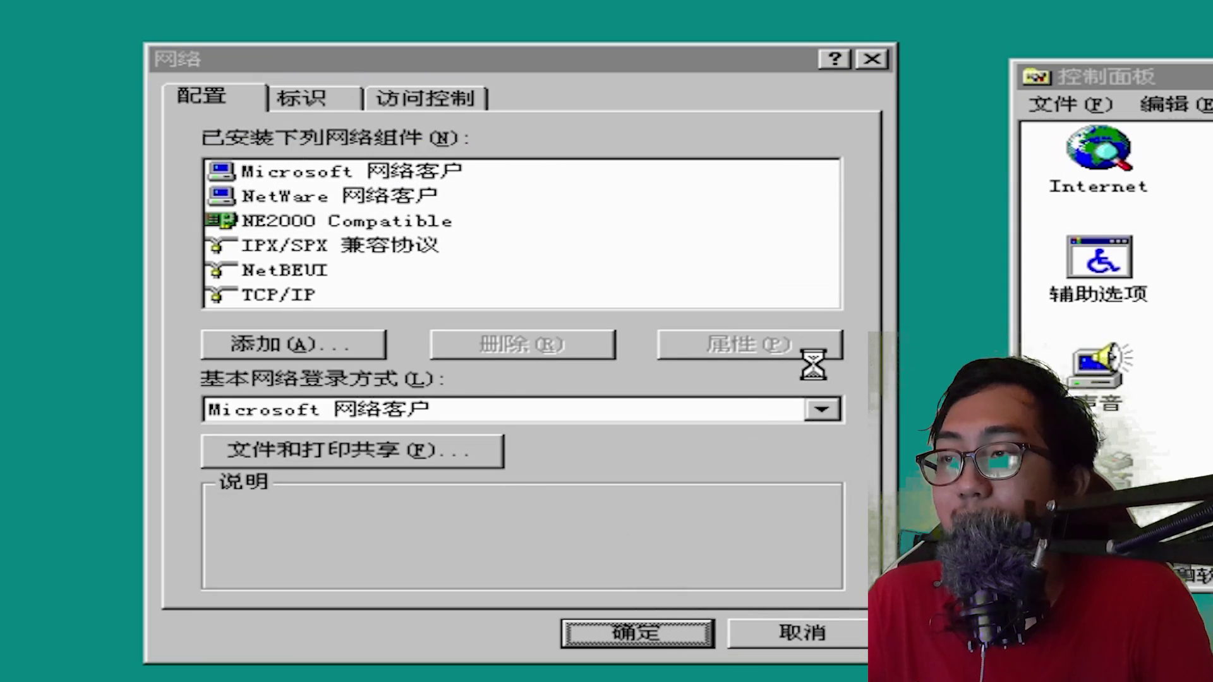
{"action": "left_click", "coordinate": [636, 633]}
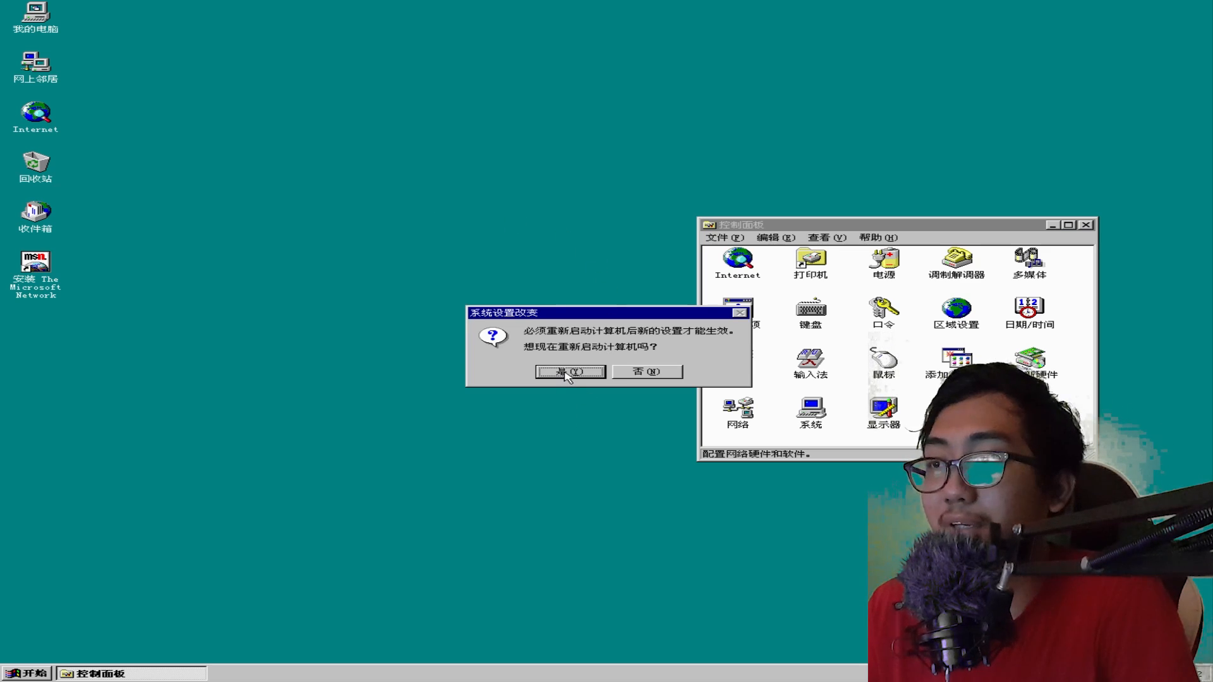
{"action": "left_click", "coordinate": [568, 372]}
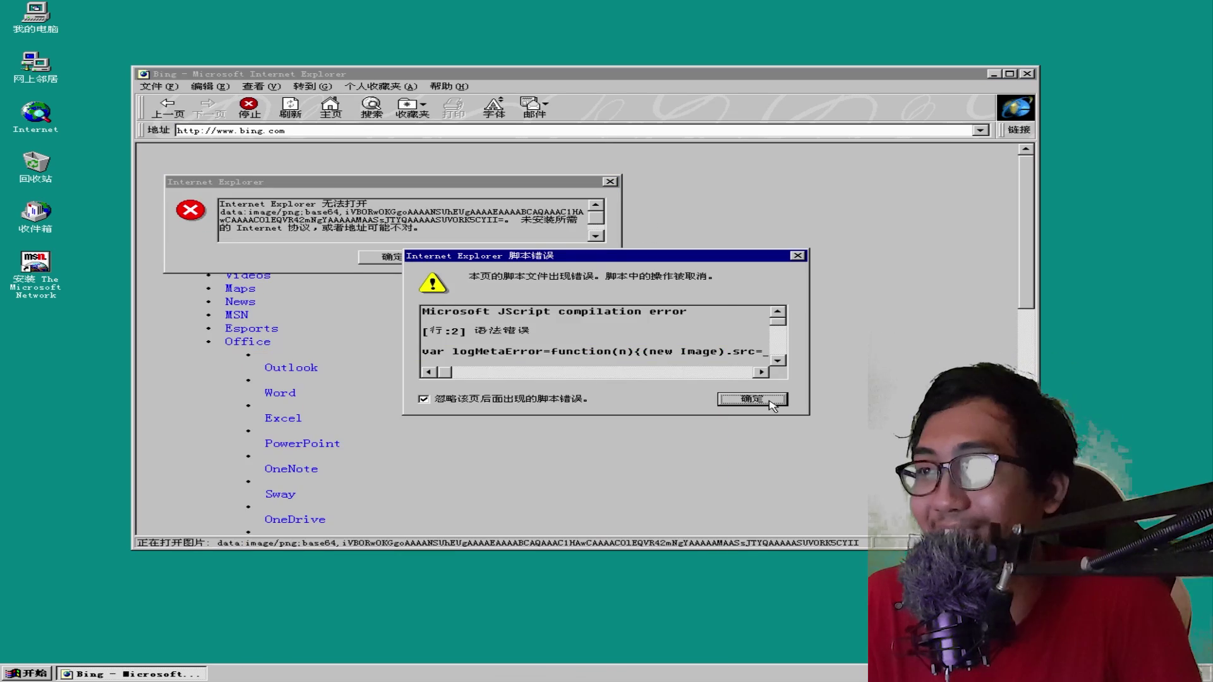
Step: Clear Bing's script errors and run an image search for 'zhong xina'
{"action": "left_click", "coordinate": [751, 399]}
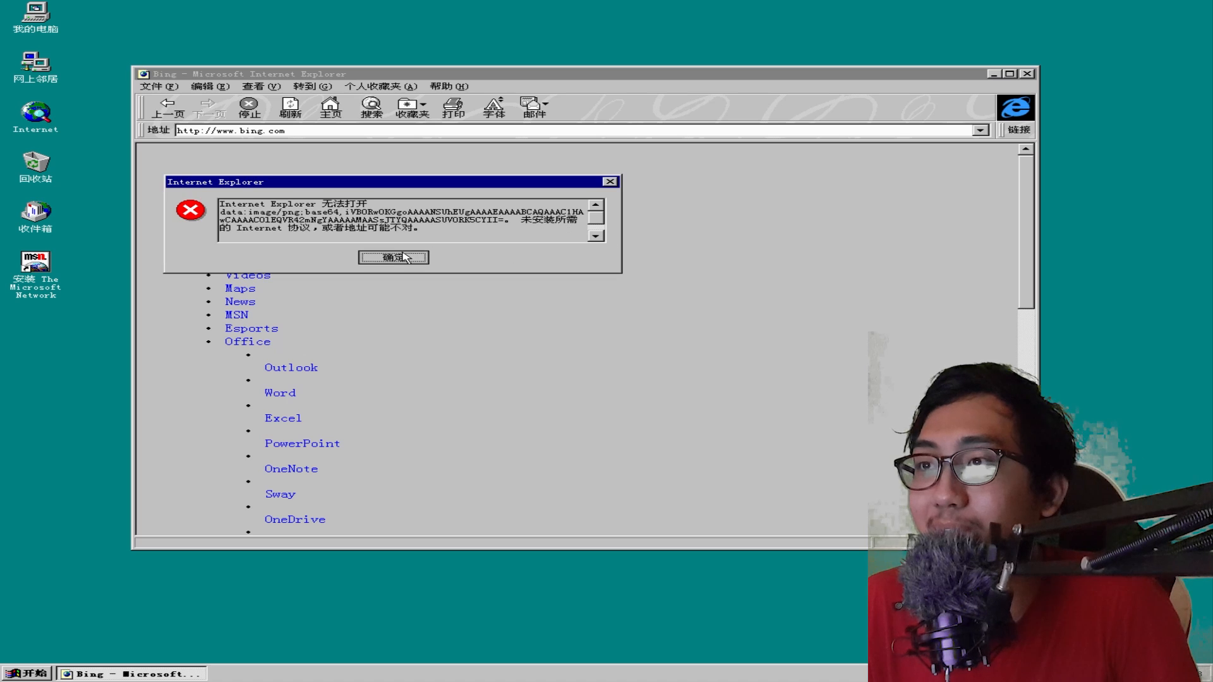
{"action": "left_click", "coordinate": [393, 257]}
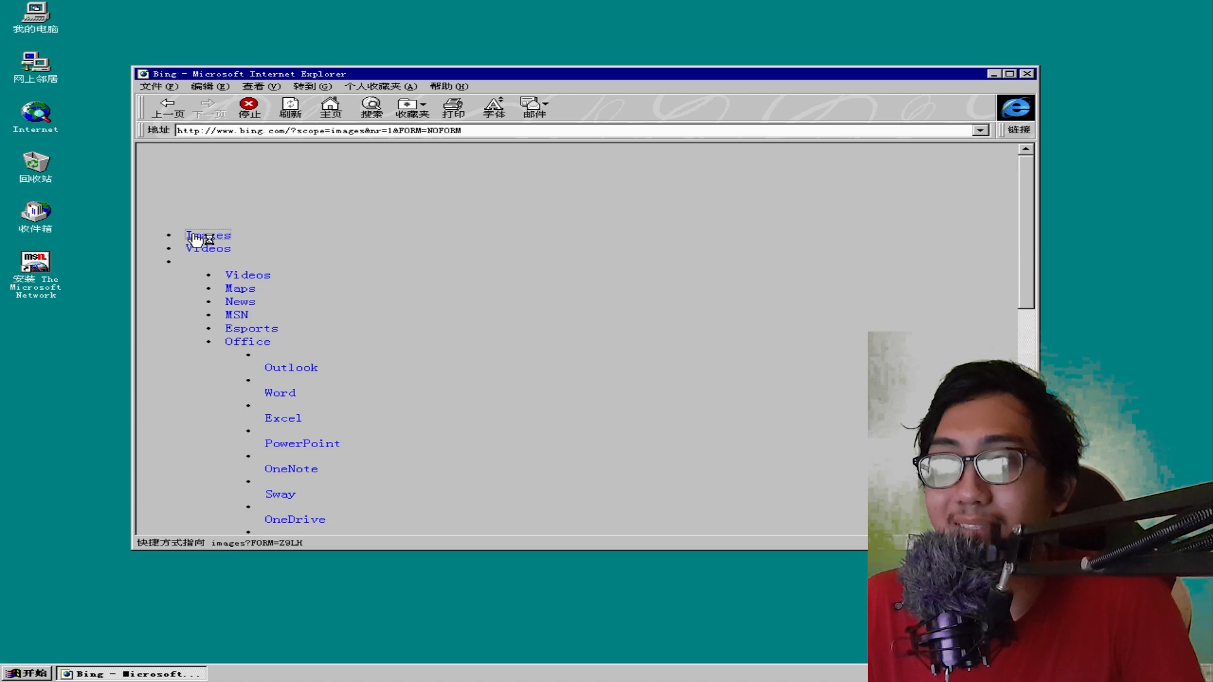
{"action": "left_click", "coordinate": [207, 235]}
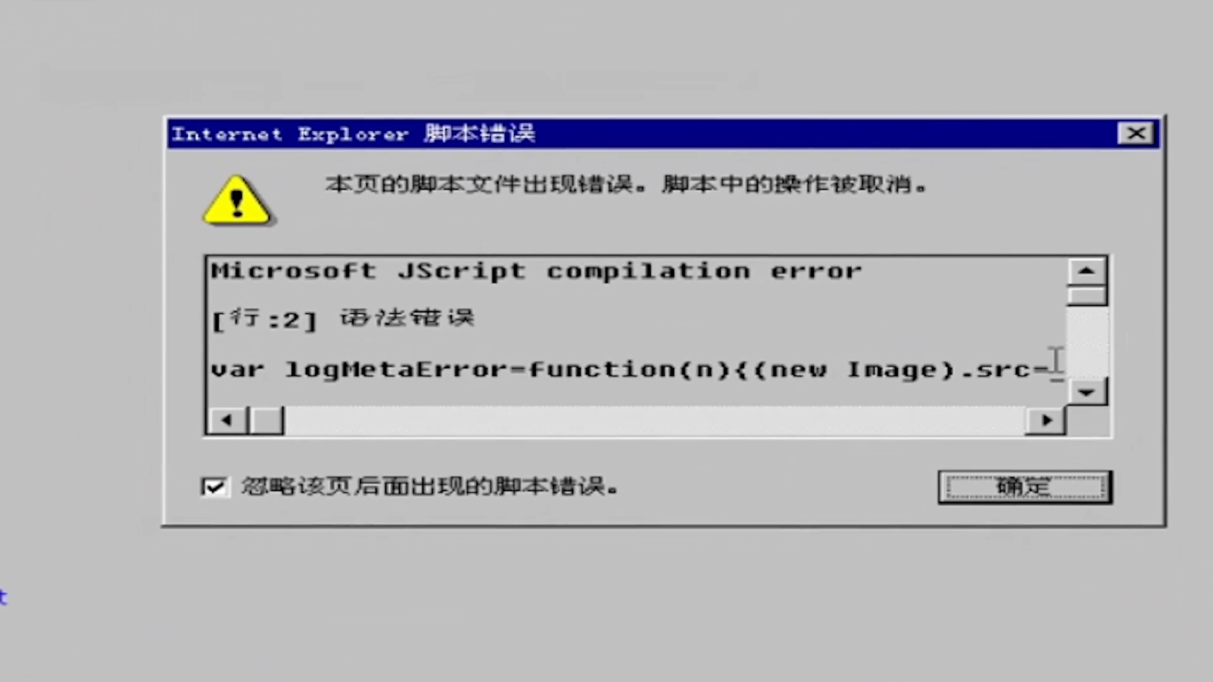
{"action": "left_click", "coordinate": [1024, 486]}
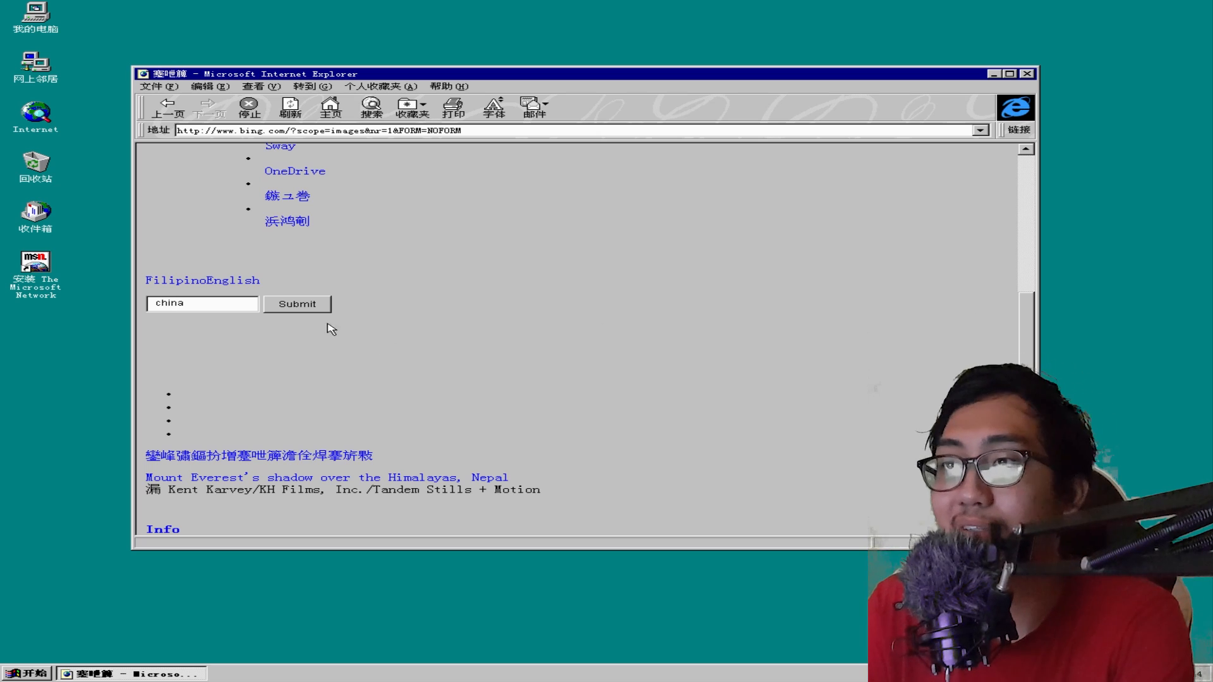
{"action": "left_click", "coordinate": [297, 303]}
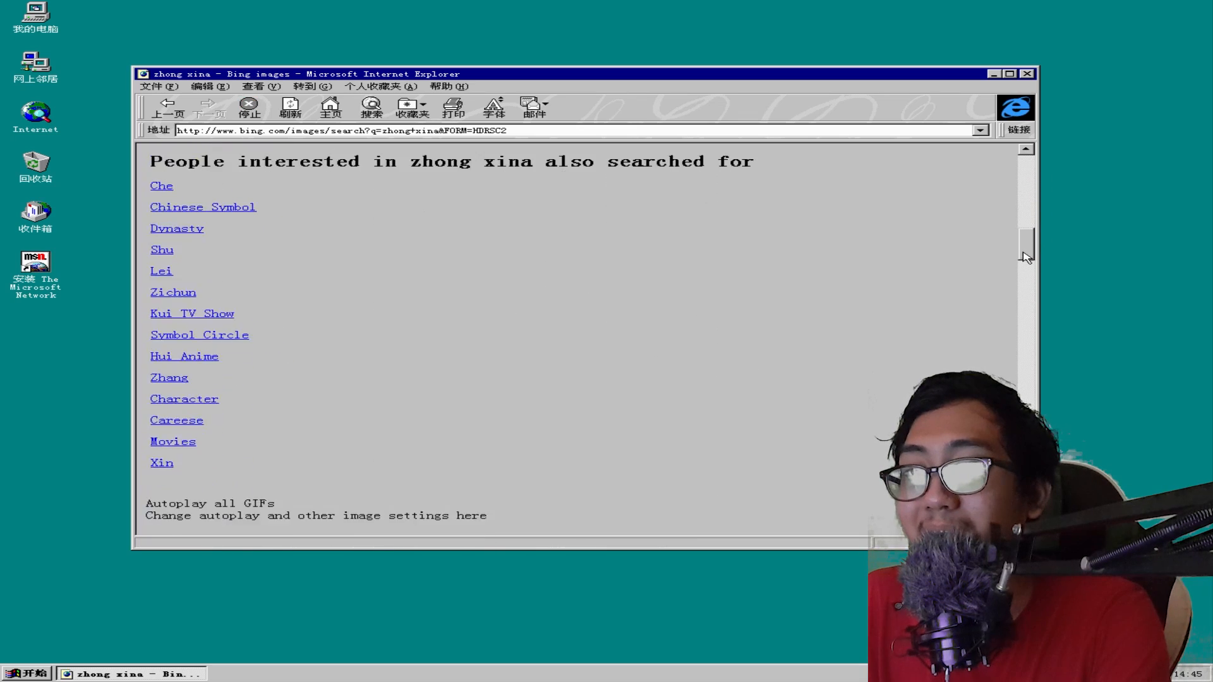
Step: Scroll the image results and bring up save options for a portrait picture
{"action": "scroll", "scroll_direction": "down", "scroll_amount": 3}
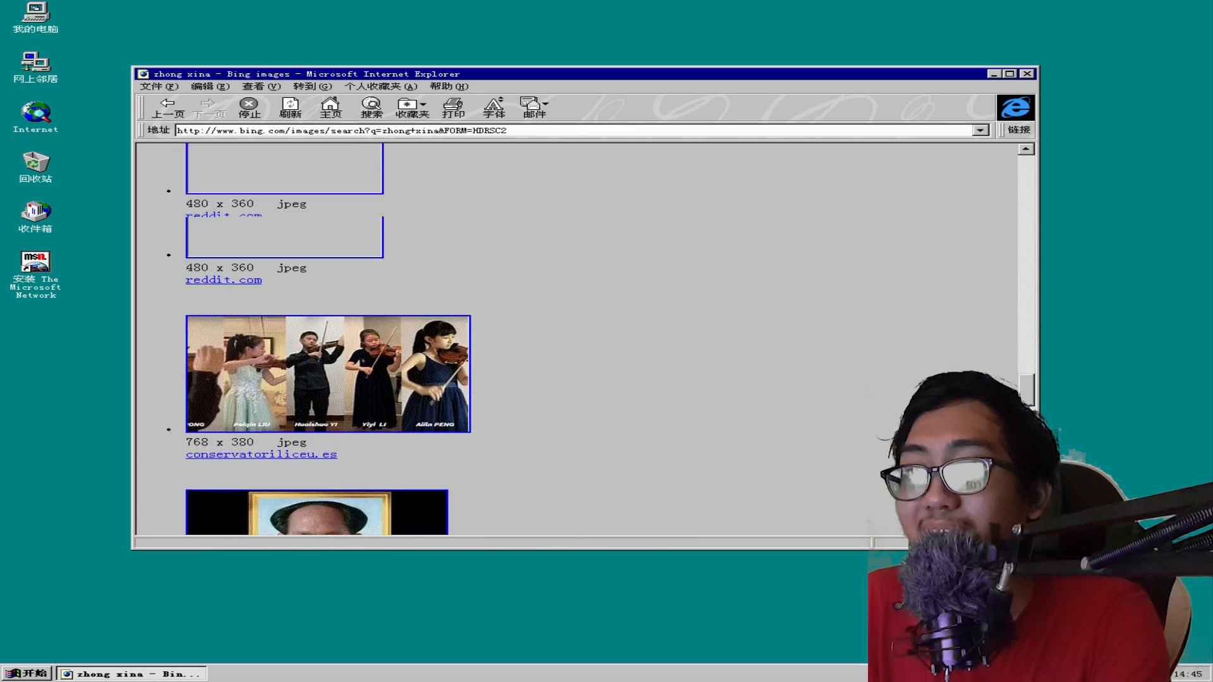
{"action": "scroll", "scroll_direction": "down", "scroll_amount": 3}
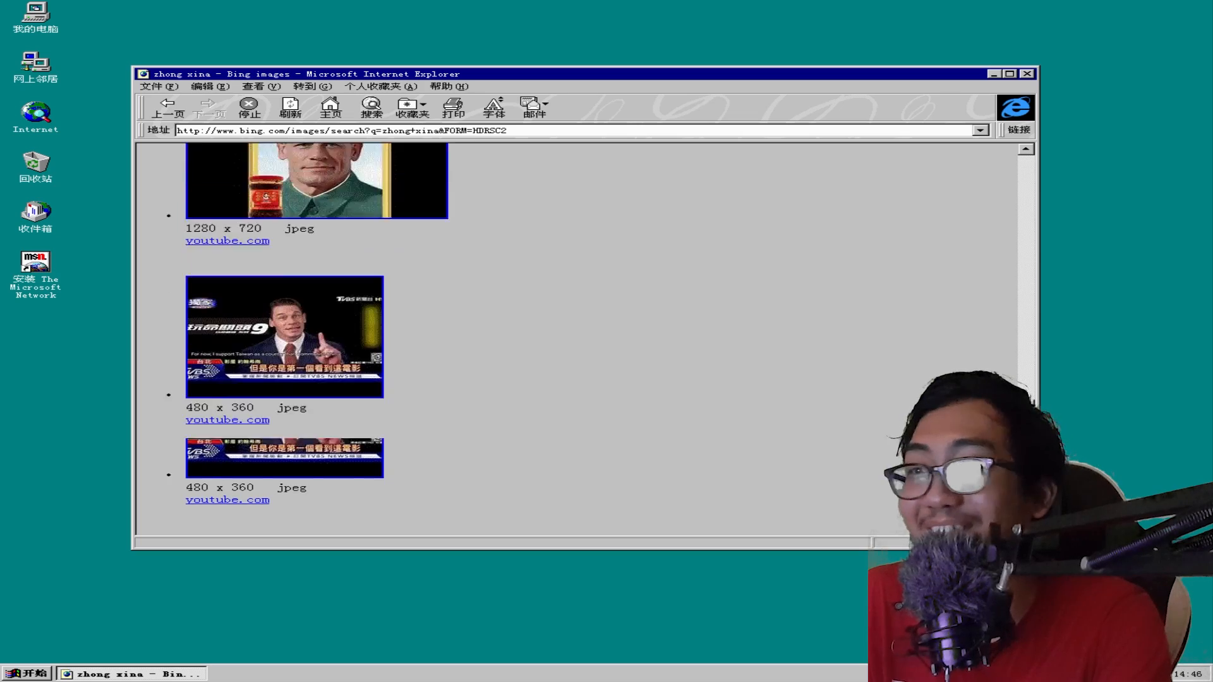
{"action": "right_click", "coordinate": [316, 180]}
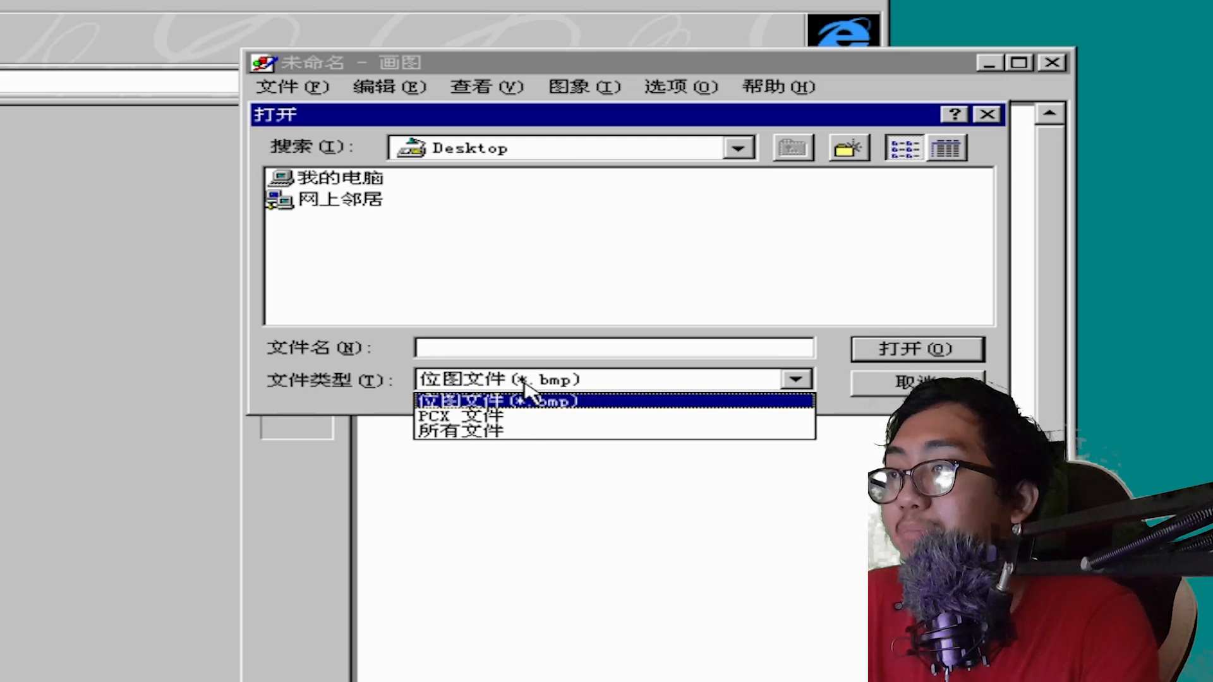
Step: Review Paint's supported file types and bring up Imaging's File menu
{"action": "left_click", "coordinate": [458, 431]}
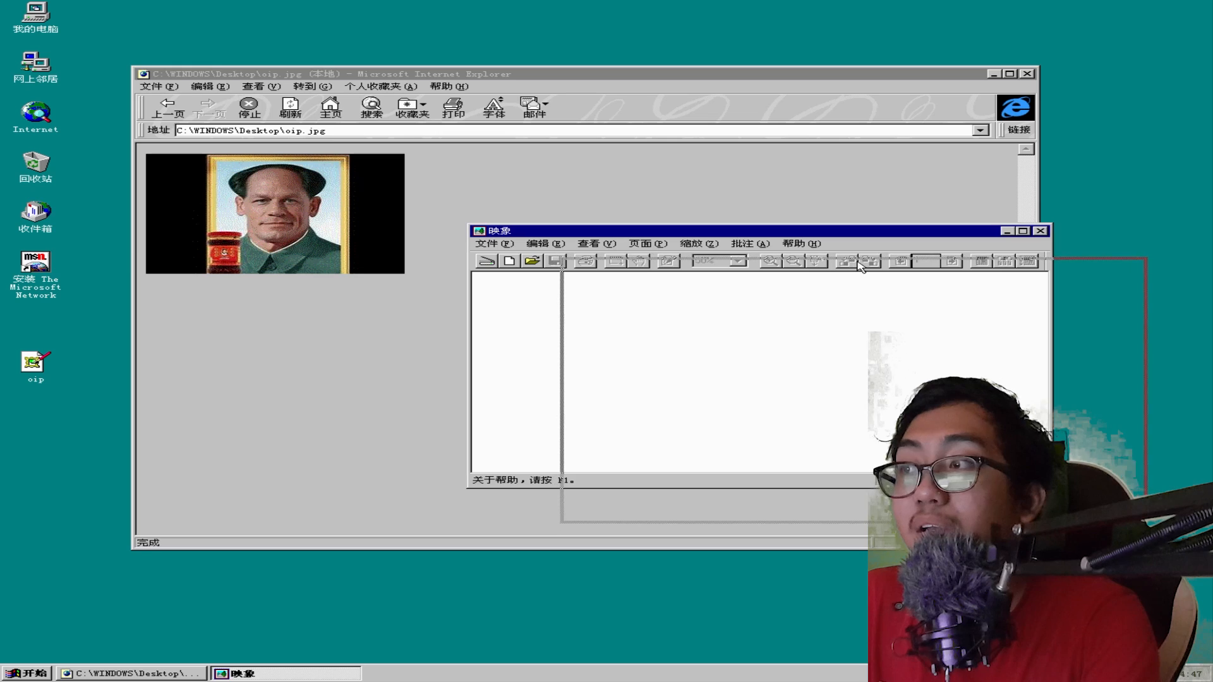
{"action": "left_click", "coordinate": [586, 278]}
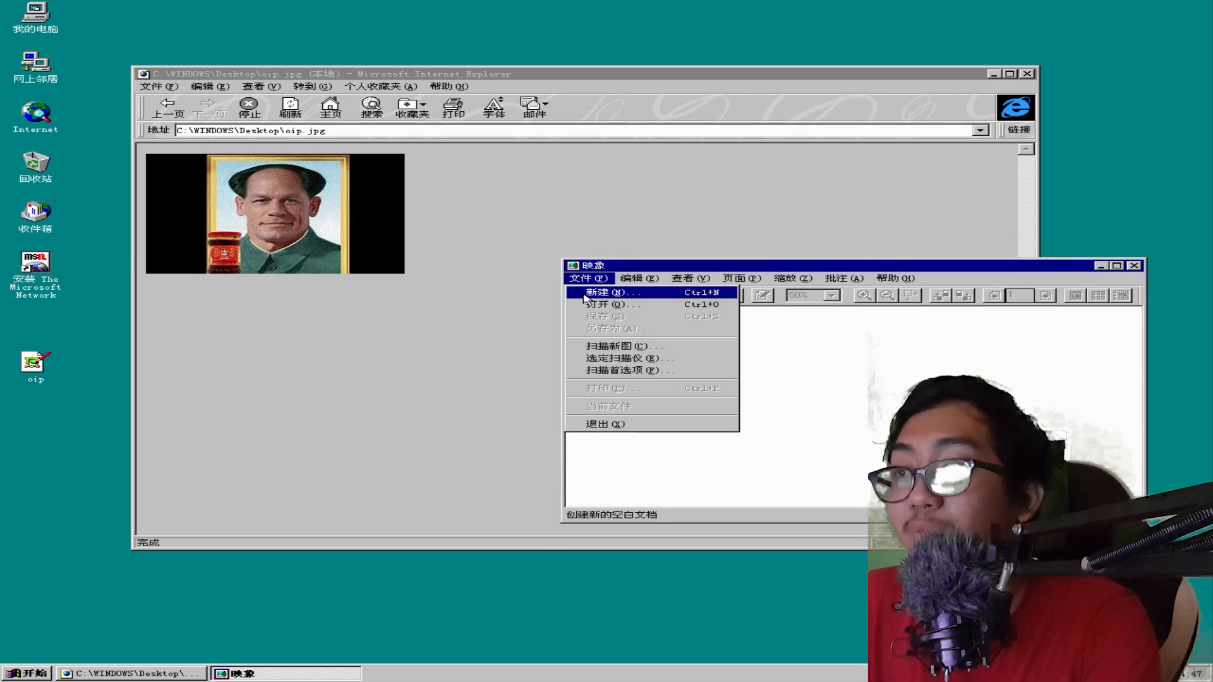
{"action": "mouse_move", "coordinate": [611, 304]}
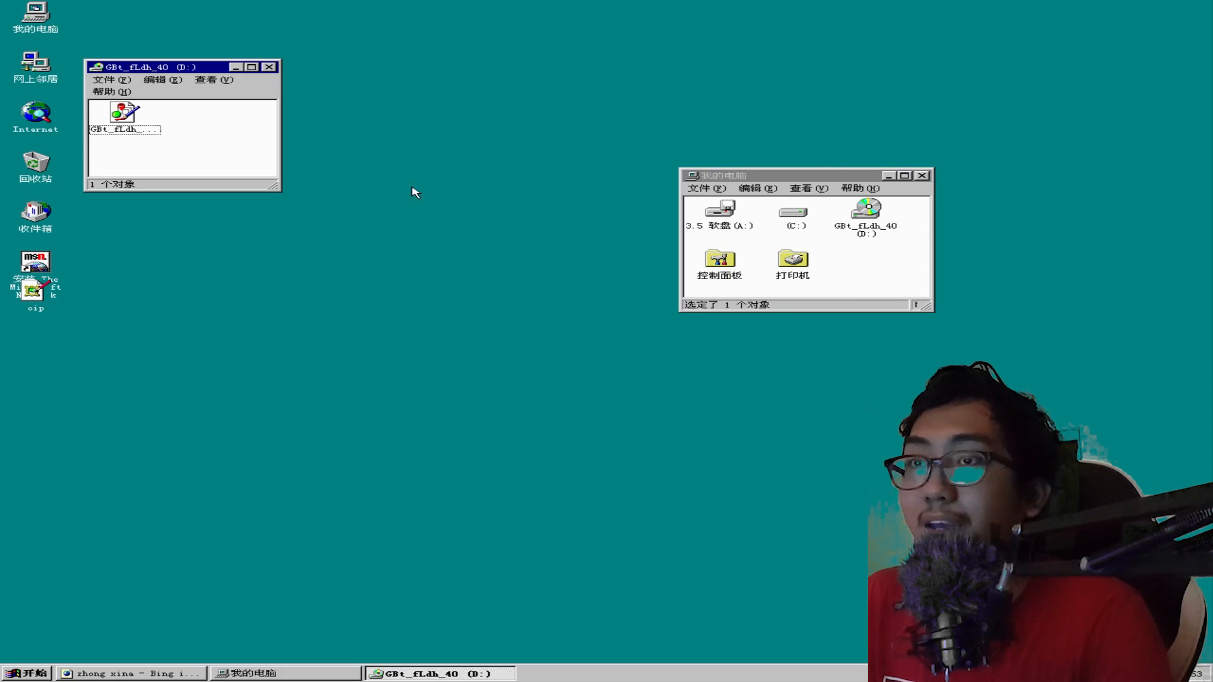
Step: Open the image from drive D: and tile the GBt_fL4h wallpaper across the desktop
{"action": "double_click", "coordinate": [123, 114]}
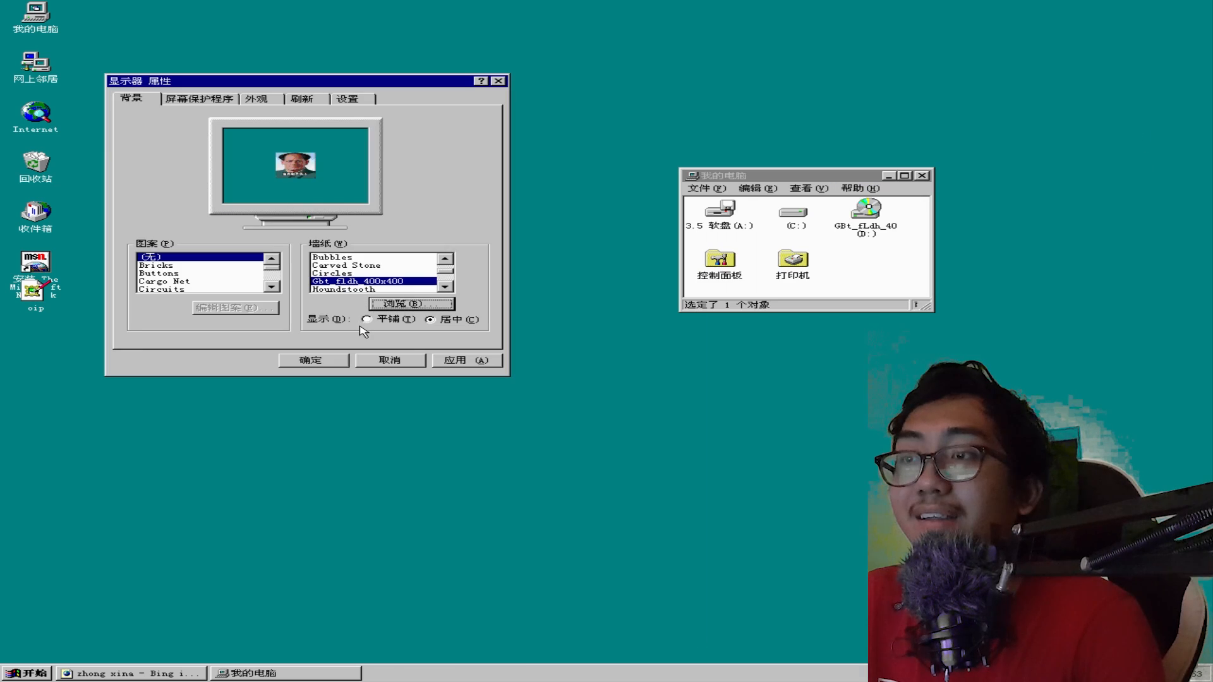
{"action": "left_click", "coordinate": [313, 359]}
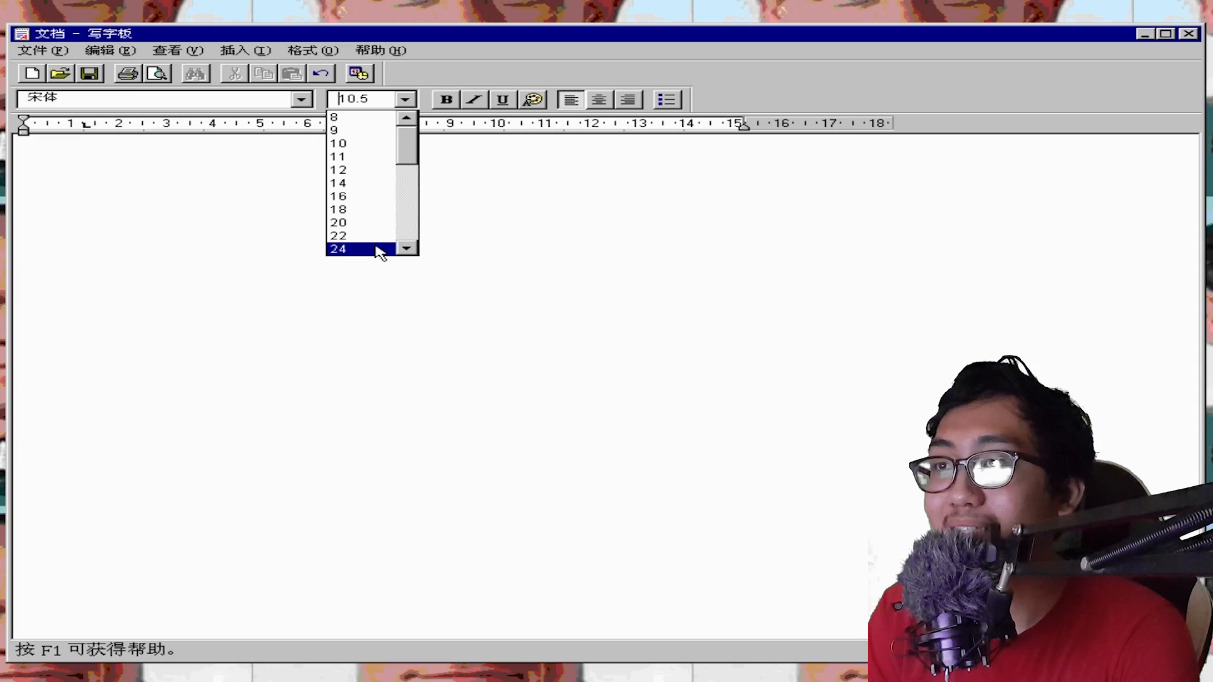
Step: Set the WordPad font size to 16 and type 中西那 and 斌七零 with pinyin
{"action": "left_click", "coordinate": [338, 196]}
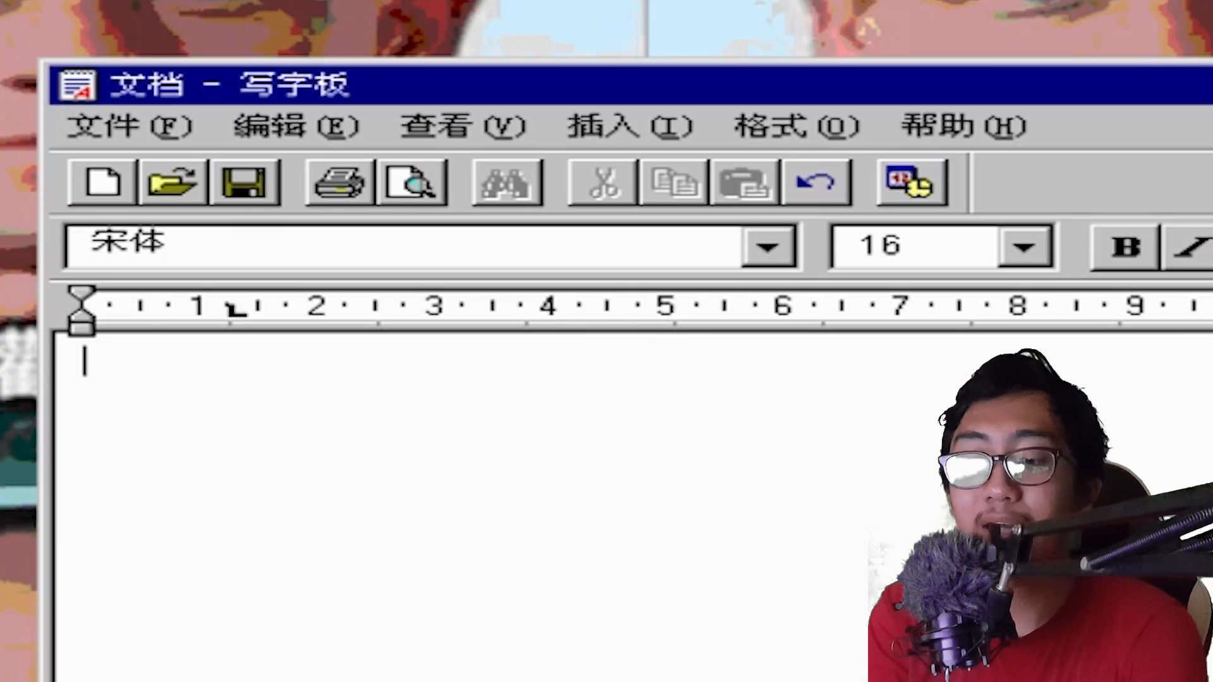
{"action": "type", "text": "中西那"}
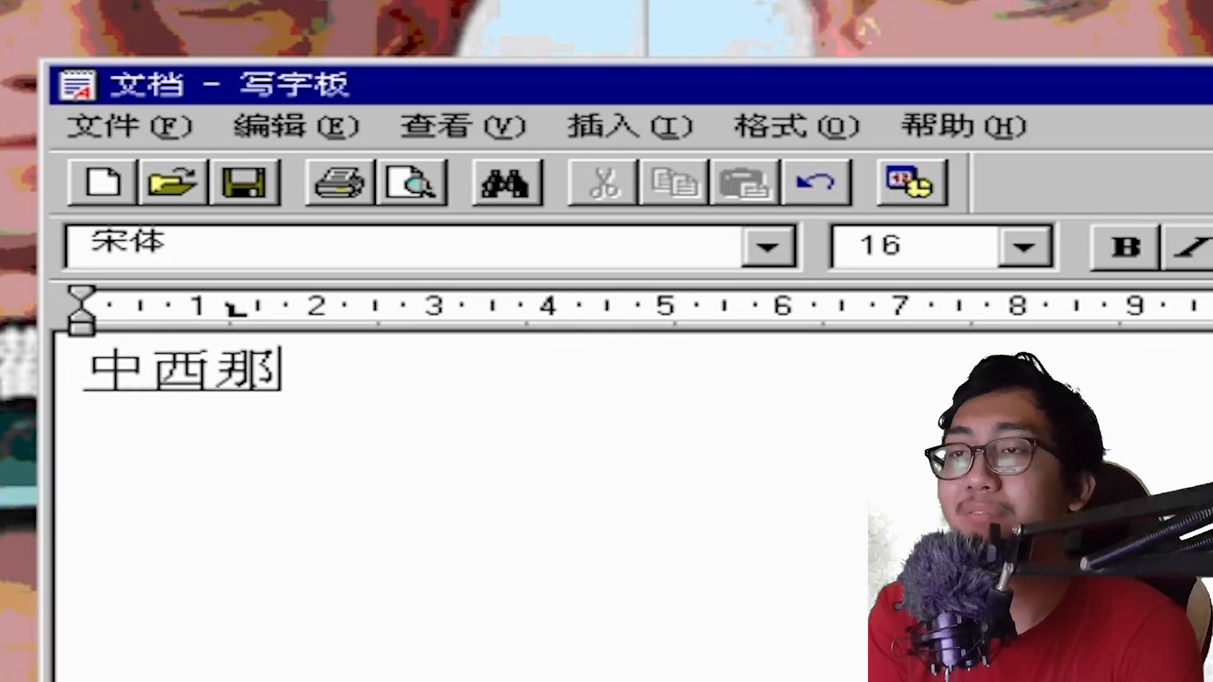
{"action": "type", "text": "li"}
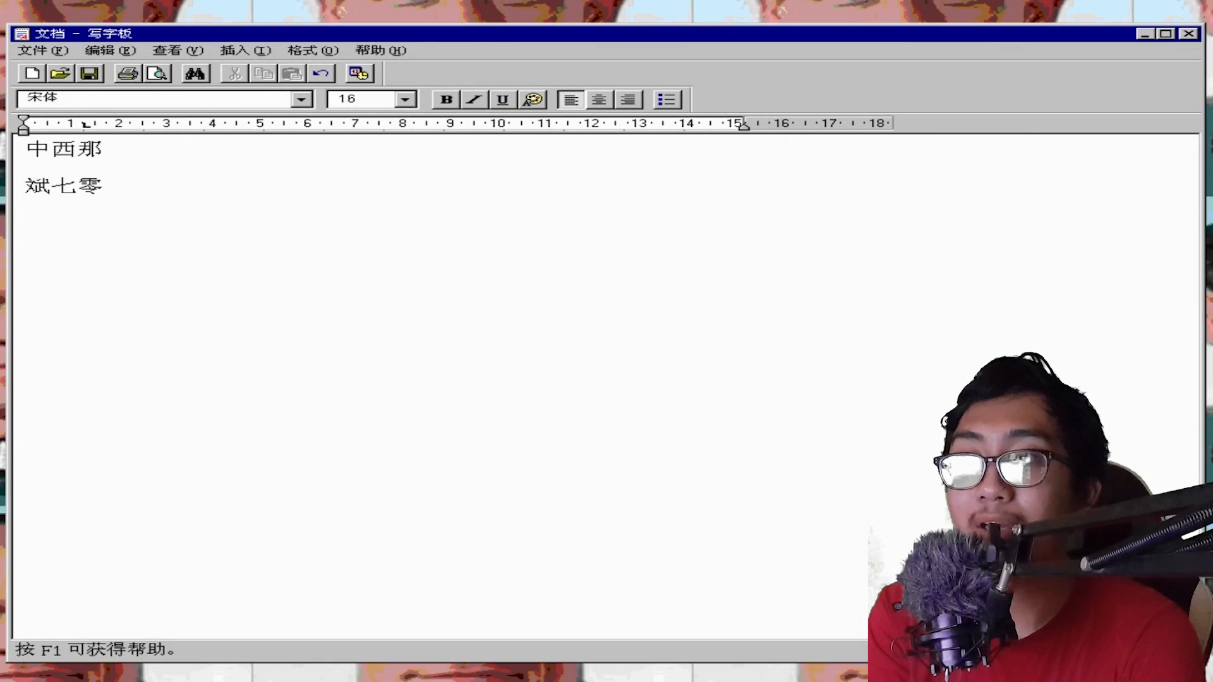
{"action": "type", "text": "mao"}
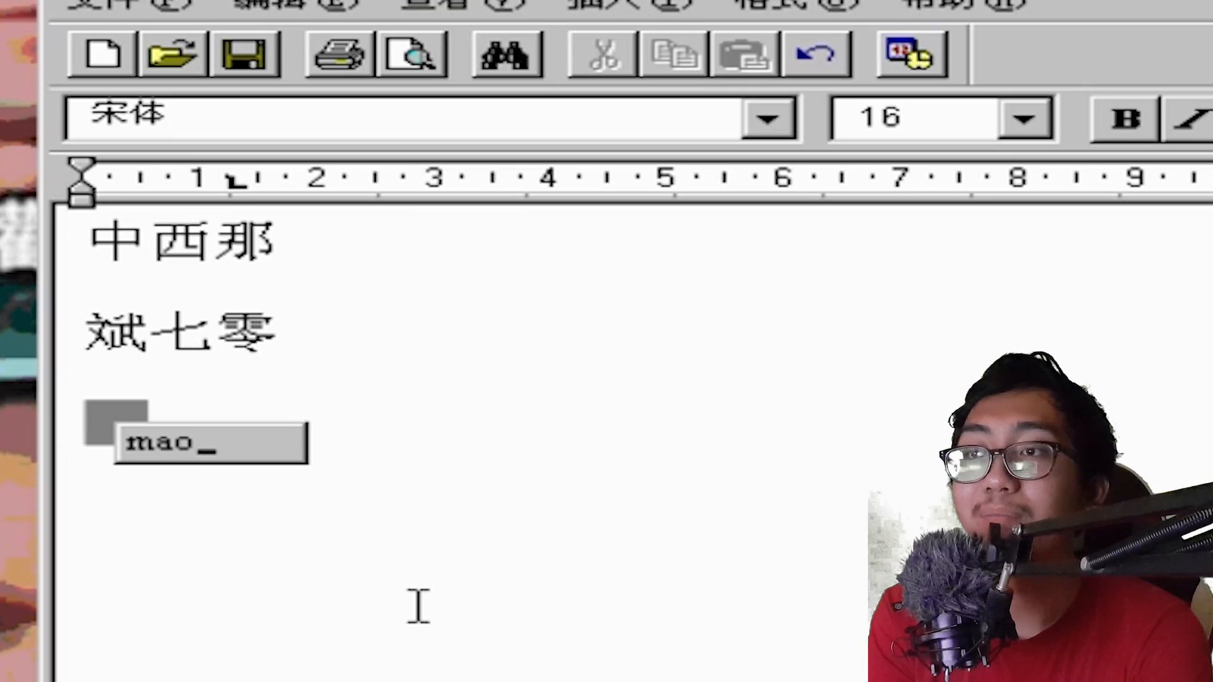
{"action": "type", "text": "dong"}
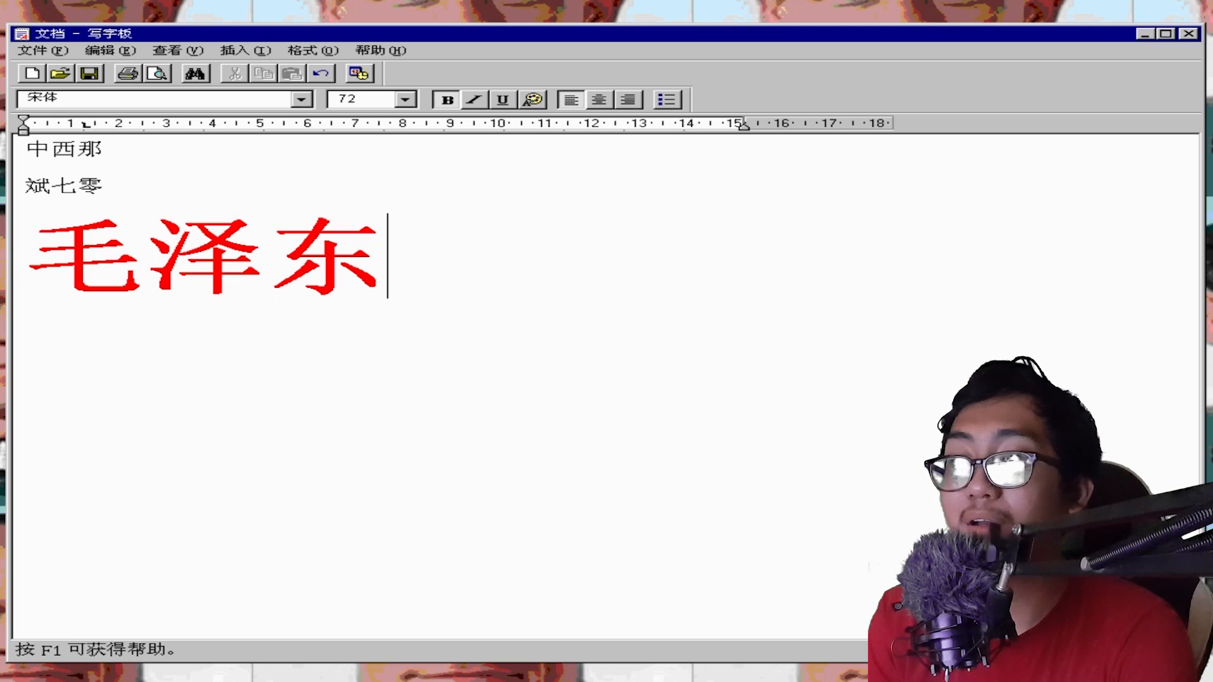
Step: Type the large red characters 圞, 事务处理 and 明辨是非, maximize WordPad, and return to the text's end
{"action": "type", "text": "ffsfsf"}
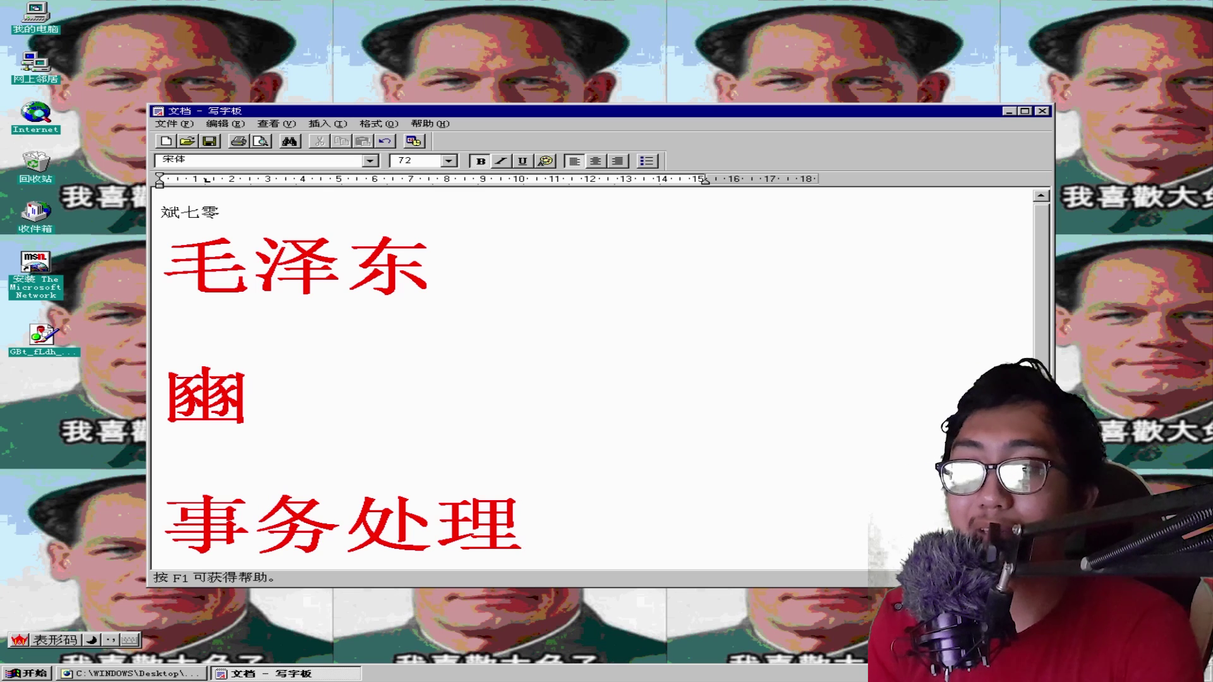
{"action": "left_click", "coordinate": [1030, 110]}
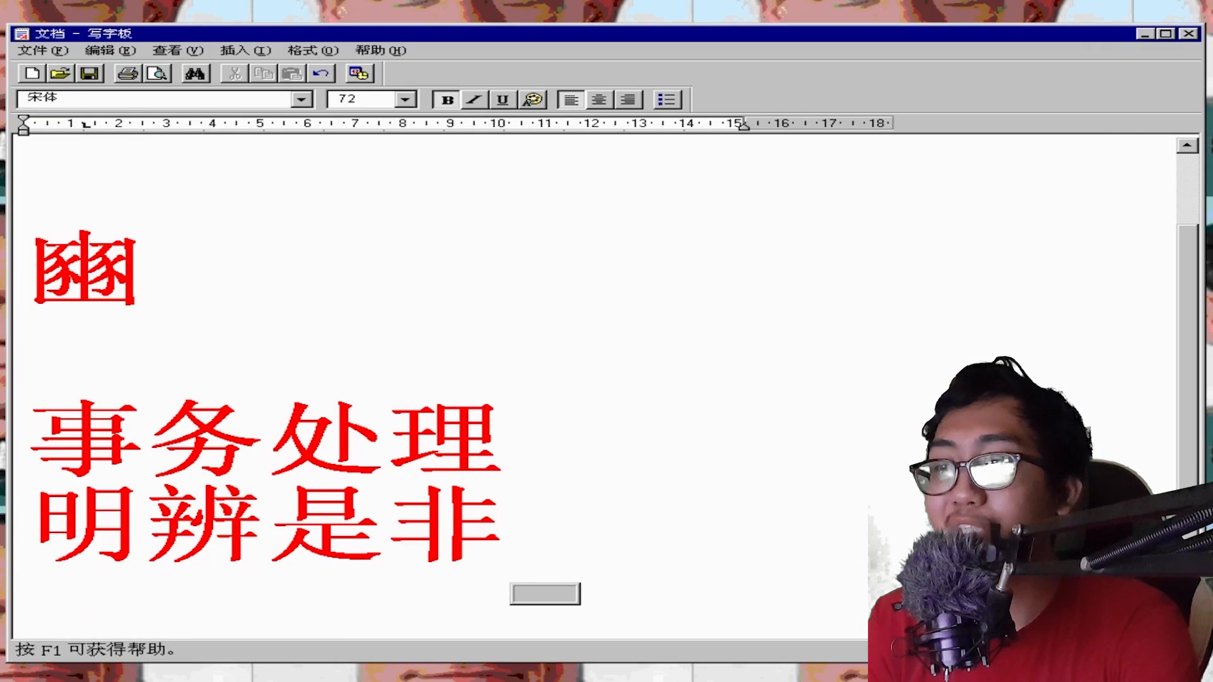
{"action": "left_click", "coordinate": [544, 594]}
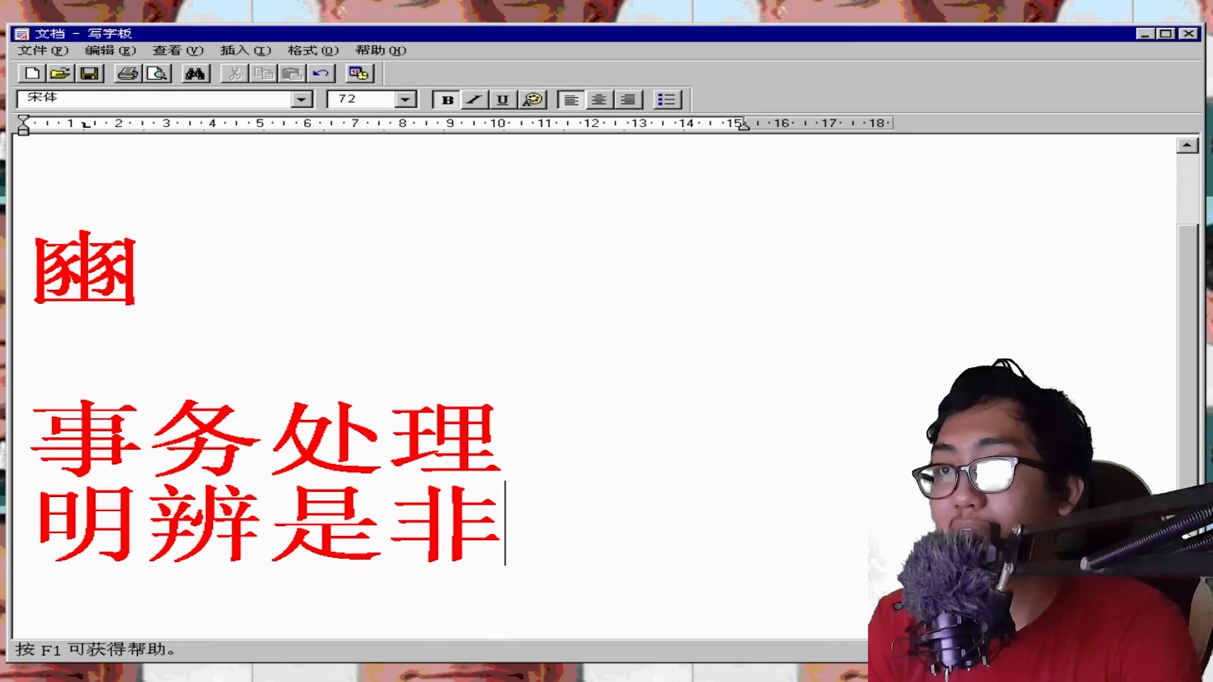
{"action": "mouse_move", "coordinate": [625, 532]}
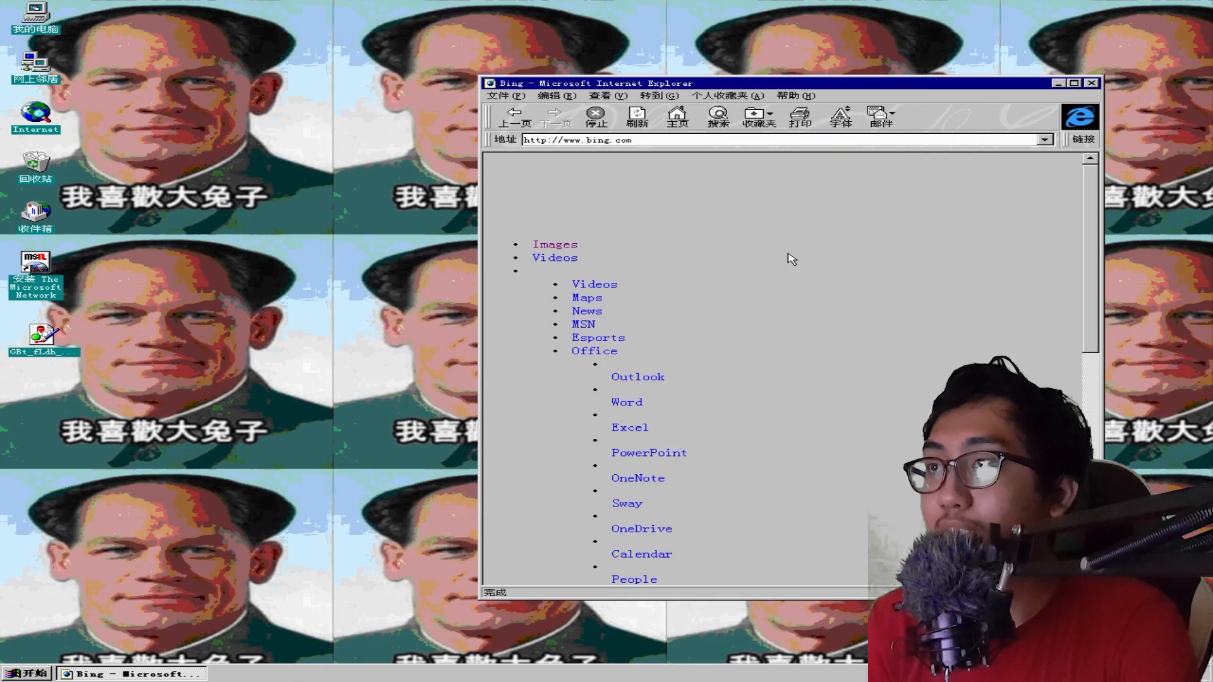
Step: Search Bing for 'what happened on june 4, 1989?', which returns no results
{"action": "scroll", "scroll_direction": "down", "scroll_amount": 3}
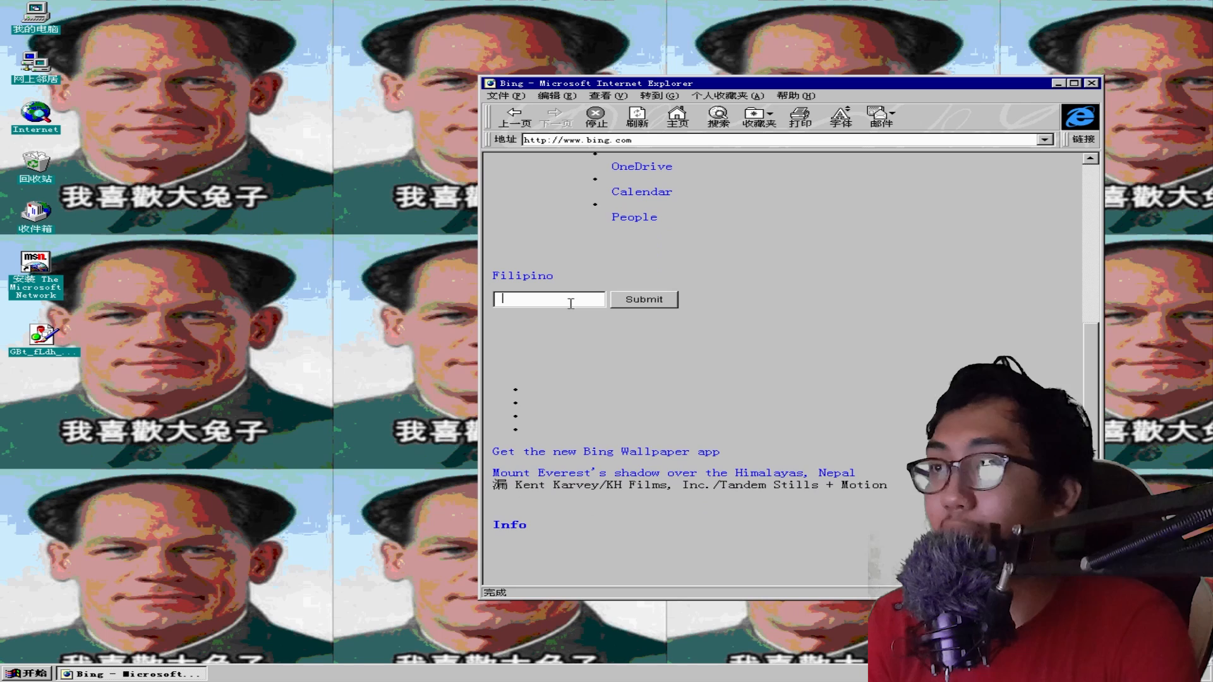
{"action": "type", "text": "wha"}
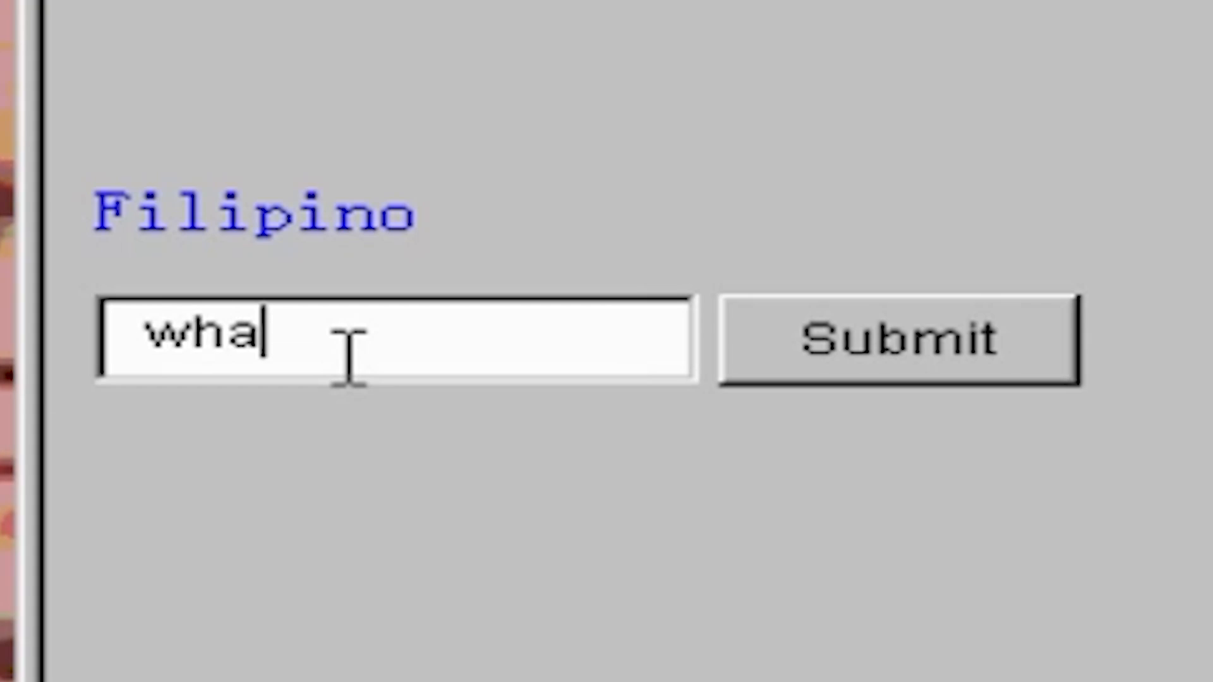
{"action": "type", "text": "d on june 4, 1989?"}
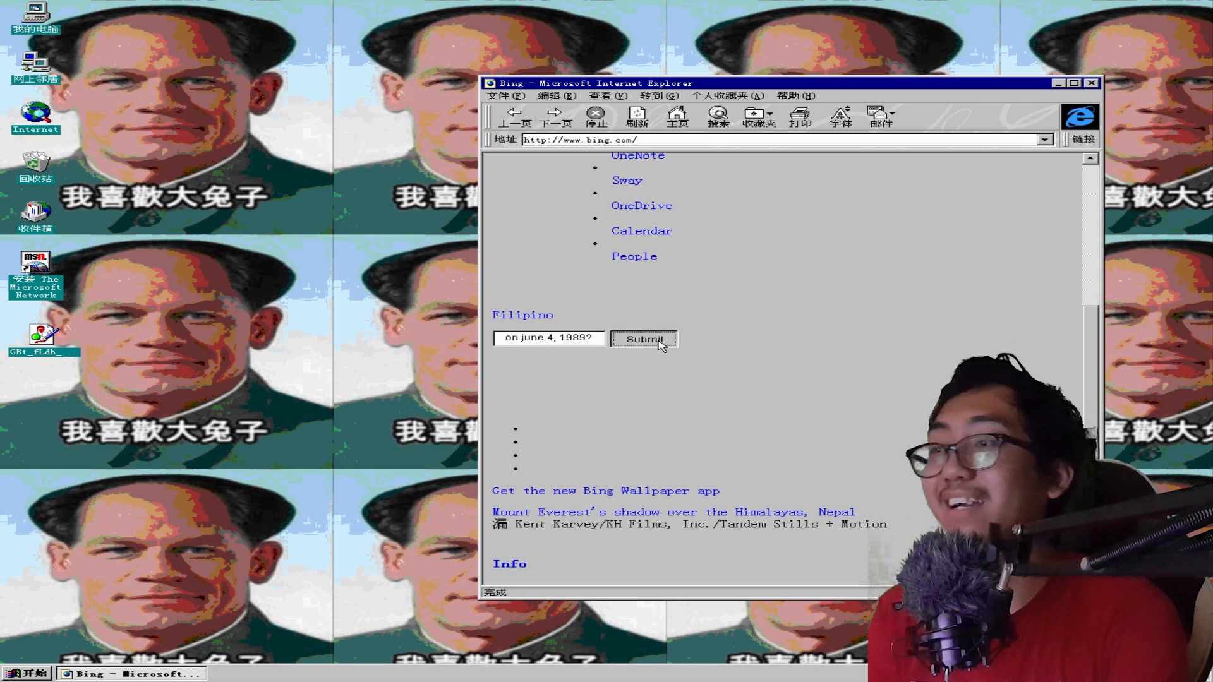
{"action": "left_click", "coordinate": [643, 338]}
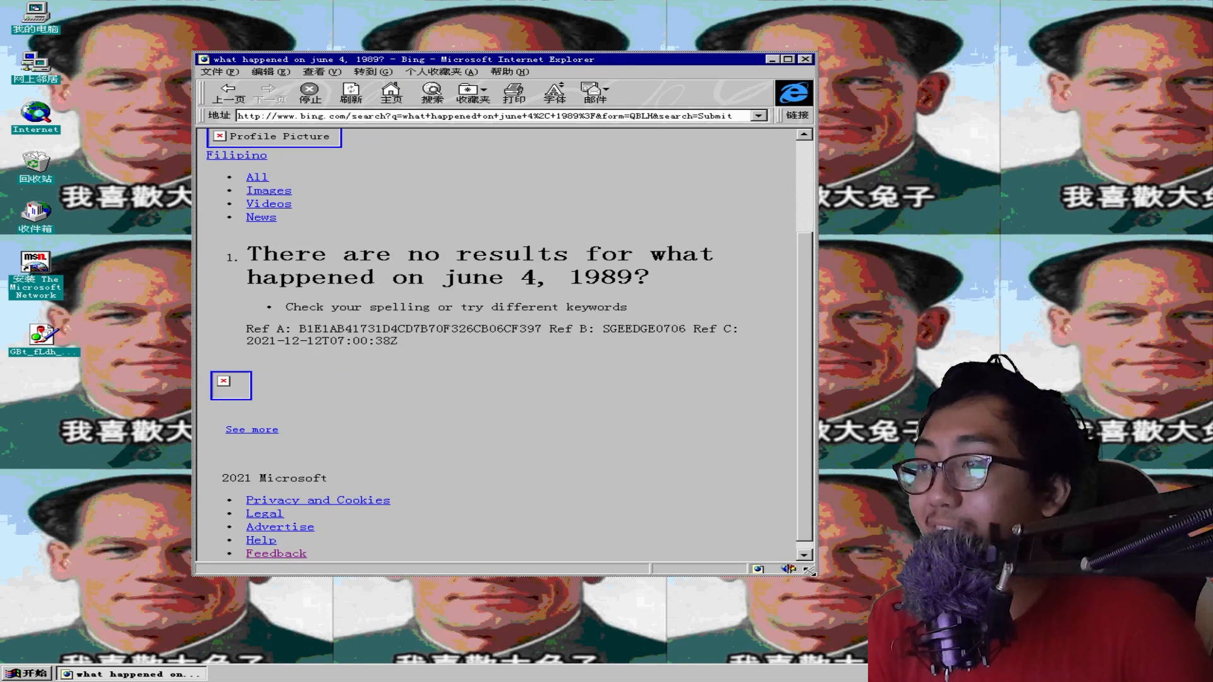
{"action": "left_click", "coordinate": [788, 59]}
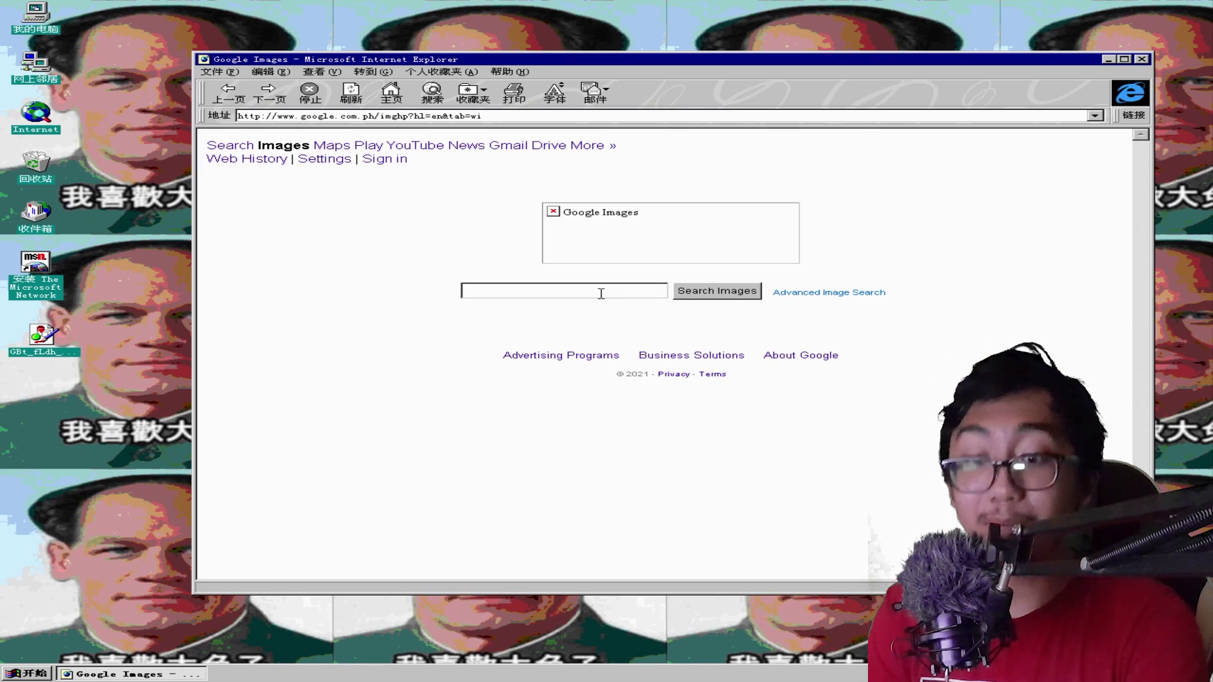
{"action": "mouse_move", "coordinate": [562, 296]}
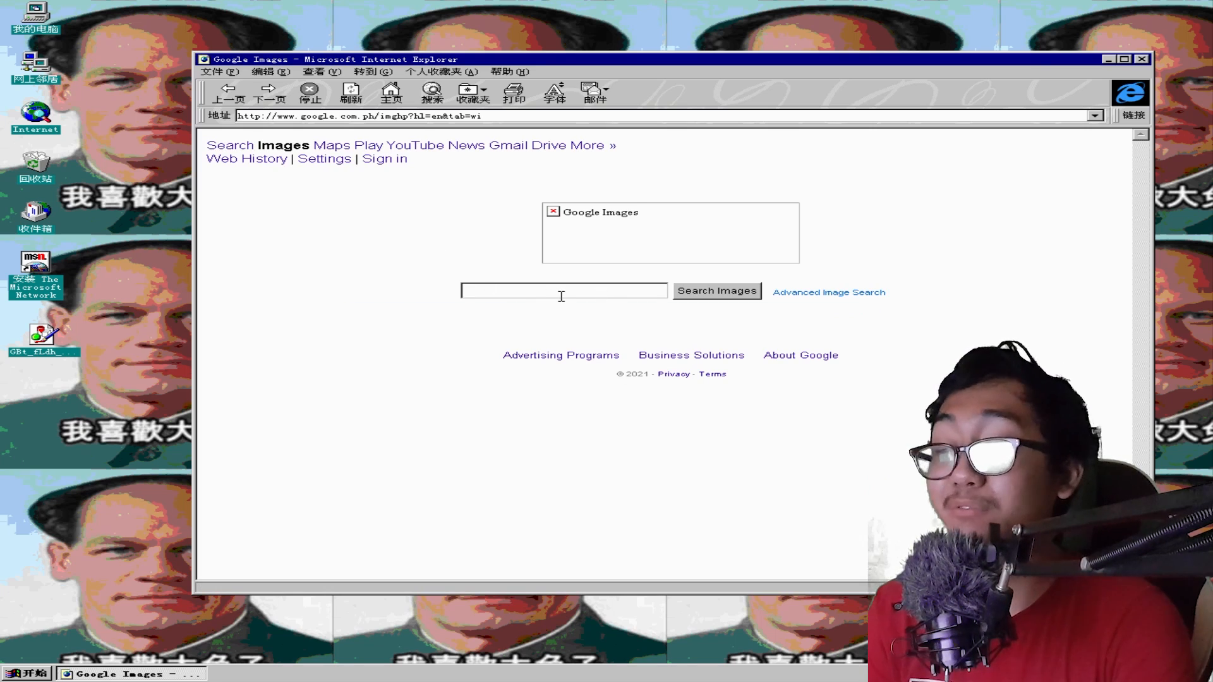
Step: Search Google for the June 4, 1989 question and scroll through the Tiananmen Square results
{"action": "left_click", "coordinate": [716, 291]}
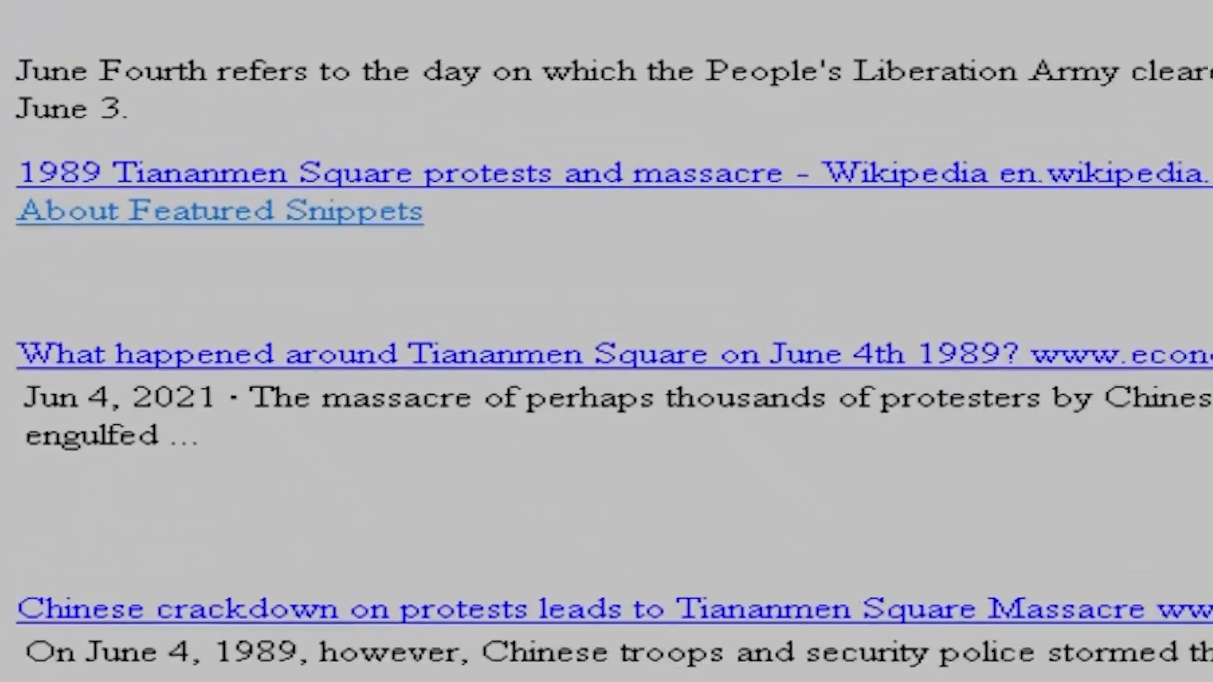
{"action": "scroll", "scroll_direction": "down", "scroll_amount": 3}
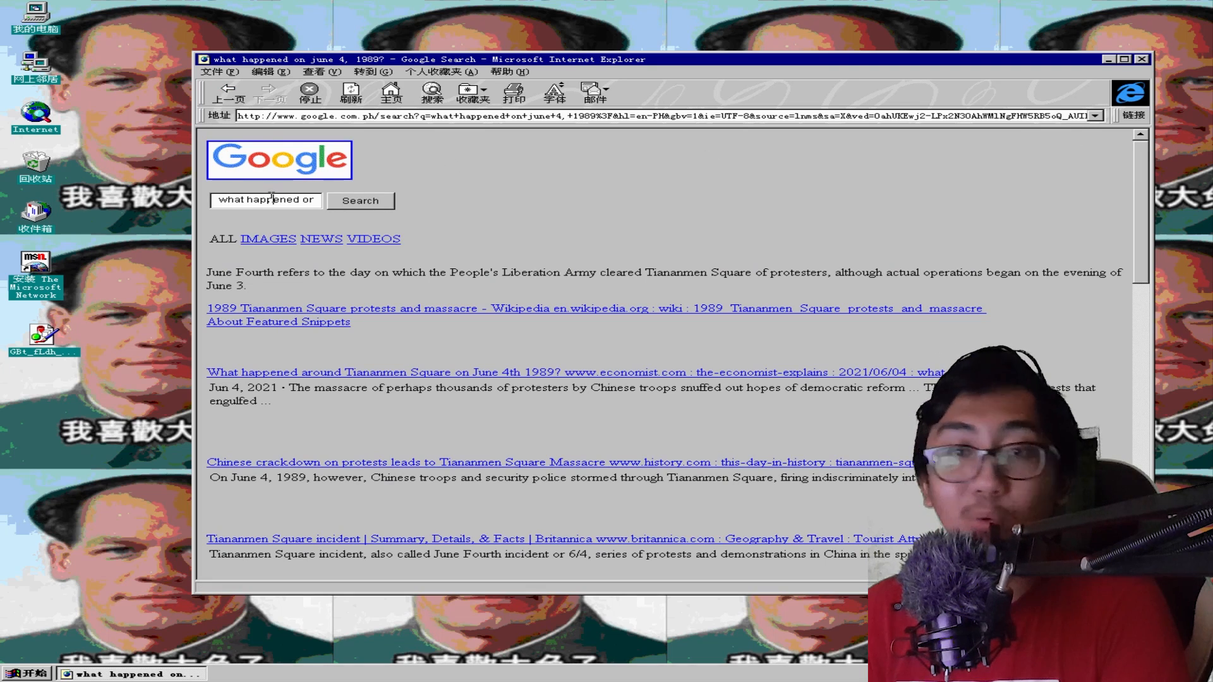
{"action": "mouse_move", "coordinate": [298, 115]}
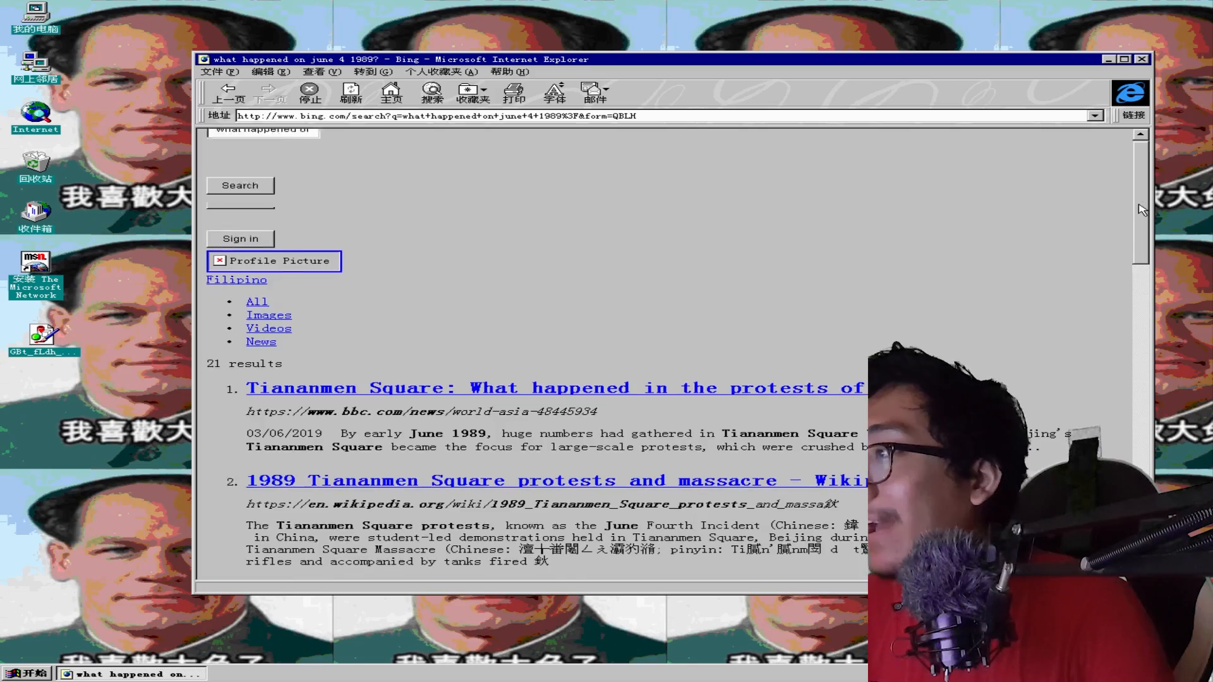
Step: Scroll the Bing Tiananmen results, then close Internet Explorer to return to the desktop
{"action": "scroll", "scroll_direction": "down", "scroll_amount": 3}
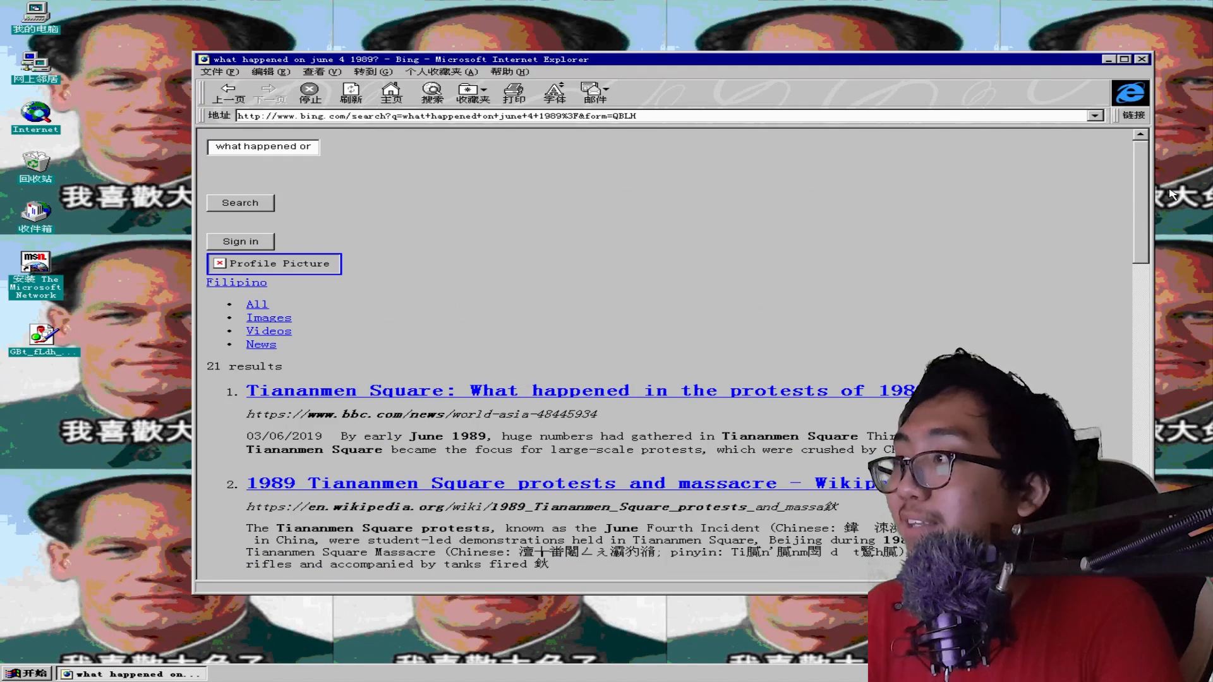
{"action": "mouse_move", "coordinate": [864, 175]}
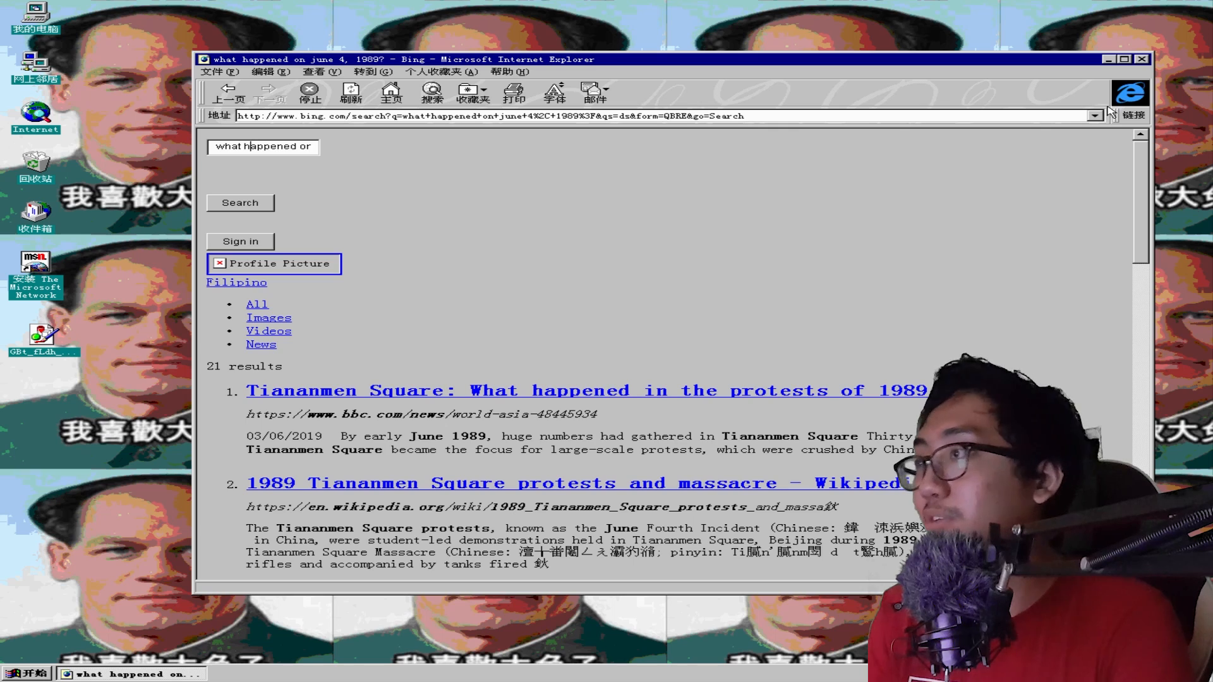
{"action": "left_click", "coordinate": [1107, 59]}
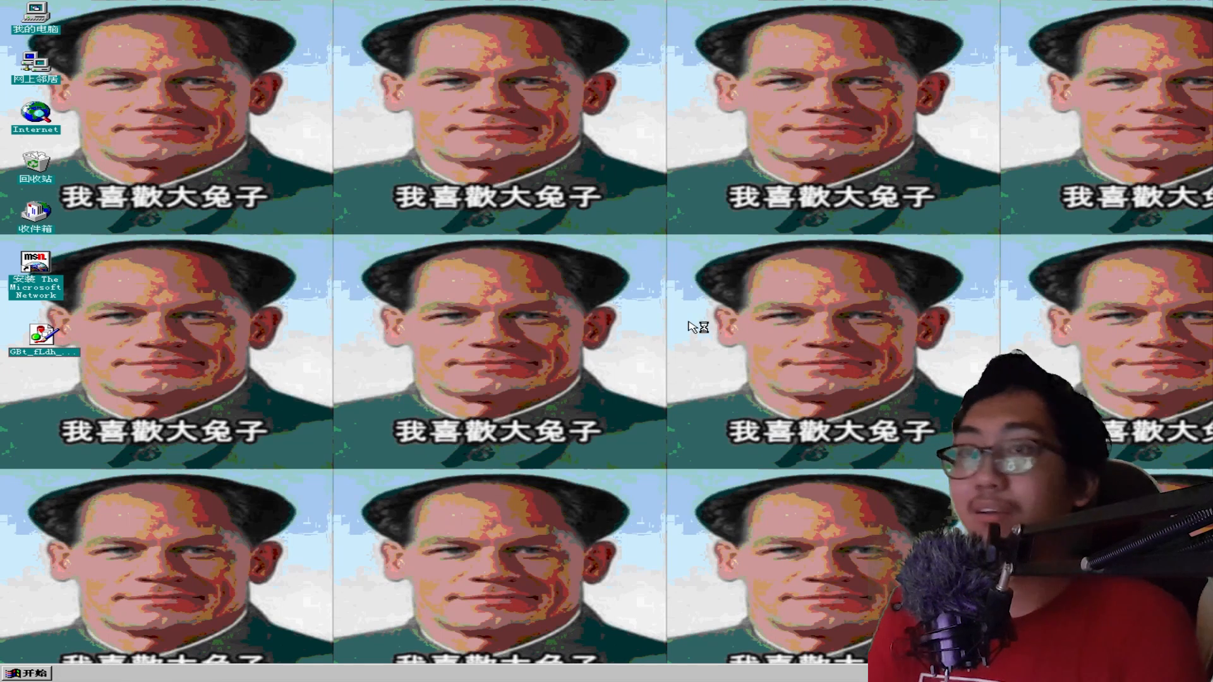
Step: Drag the last desktop shortcut to the centre and back, then open the Start menu
{"action": "left_click_drag", "start_coordinate": [33, 317], "coordinate": [217, 324]}
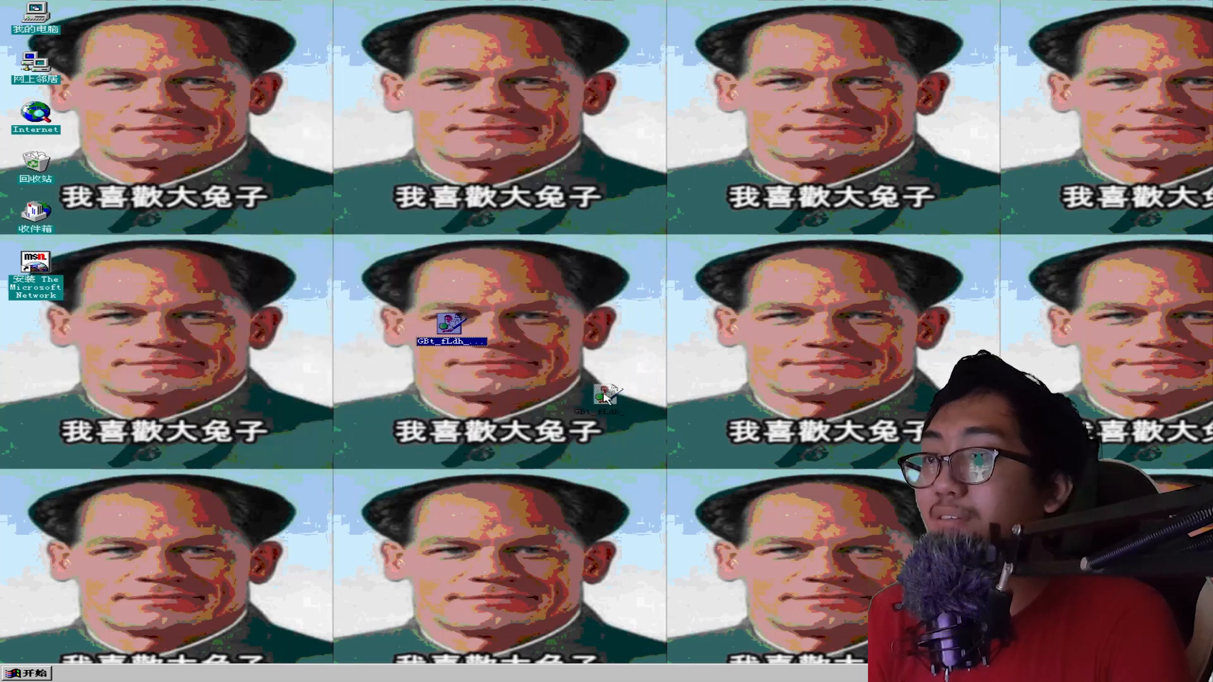
{"action": "left_click_drag", "start_coordinate": [445, 323], "coordinate": [35, 327]}
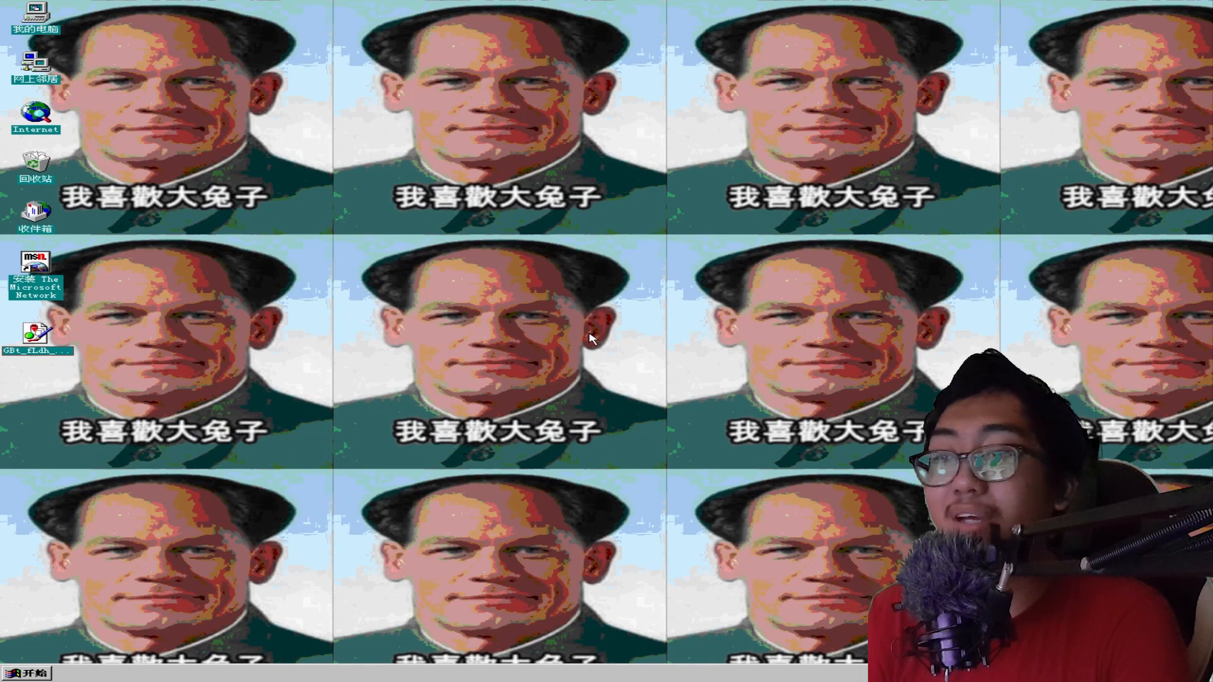
{"action": "left_click", "coordinate": [21, 670]}
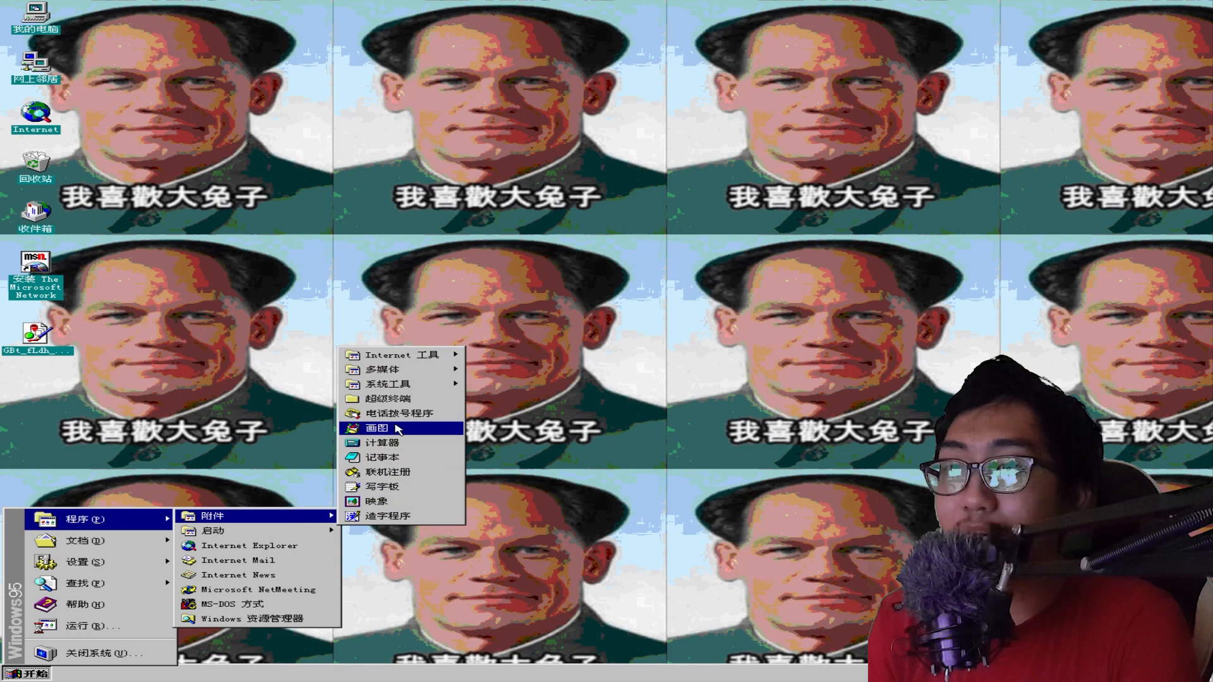
{"action": "mouse_move", "coordinate": [387, 369]}
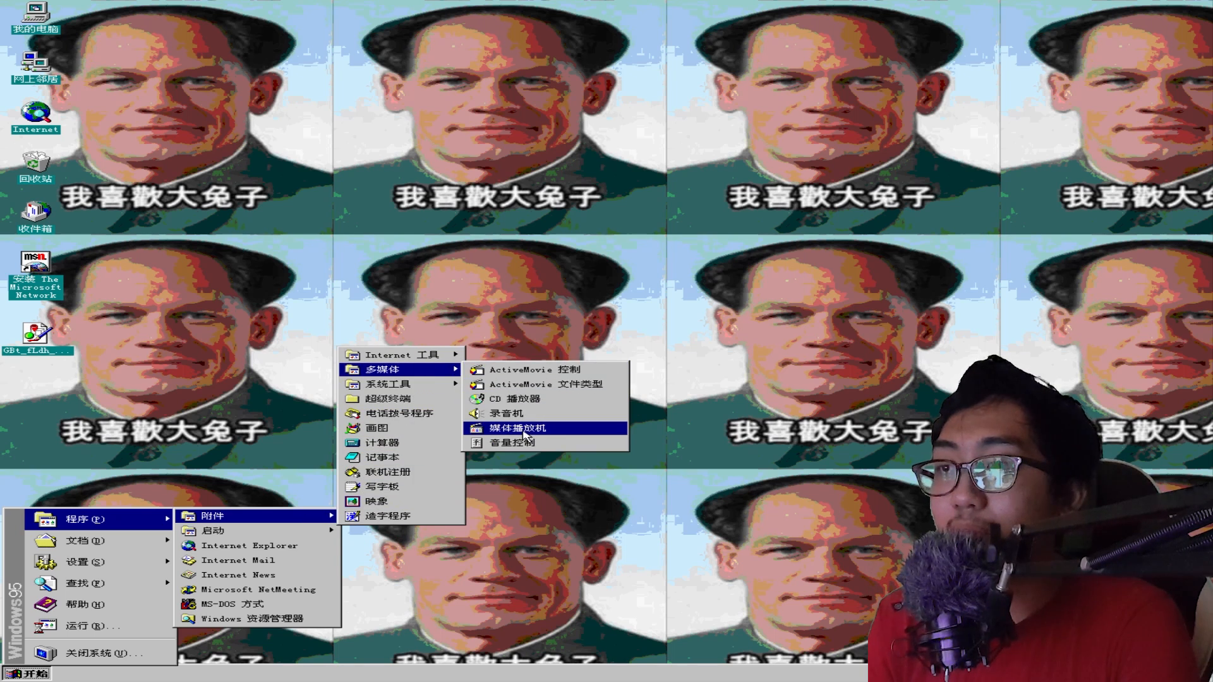